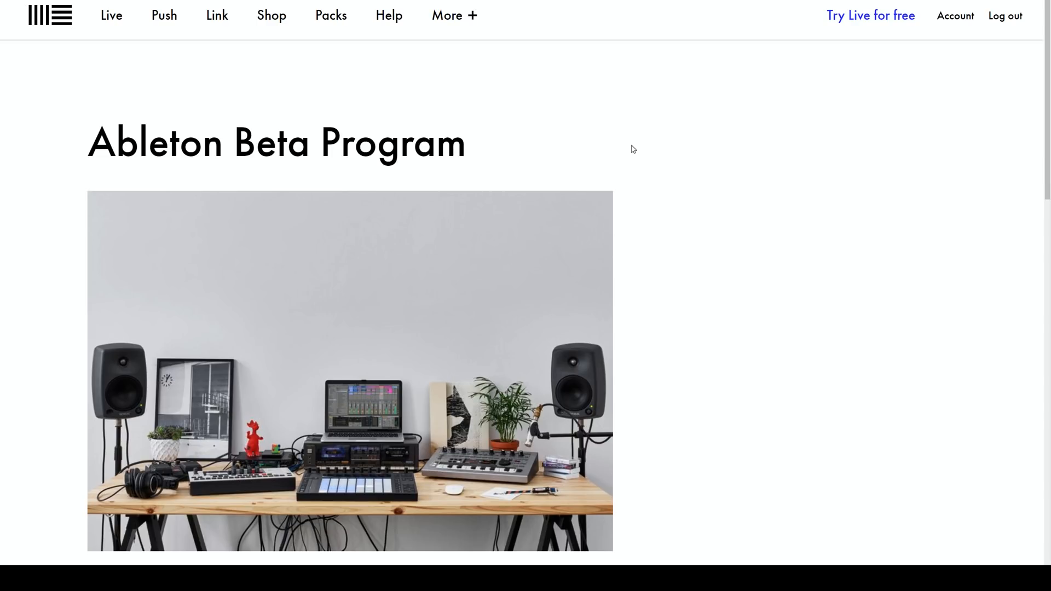
pyautogui.moveTo(144, 98)
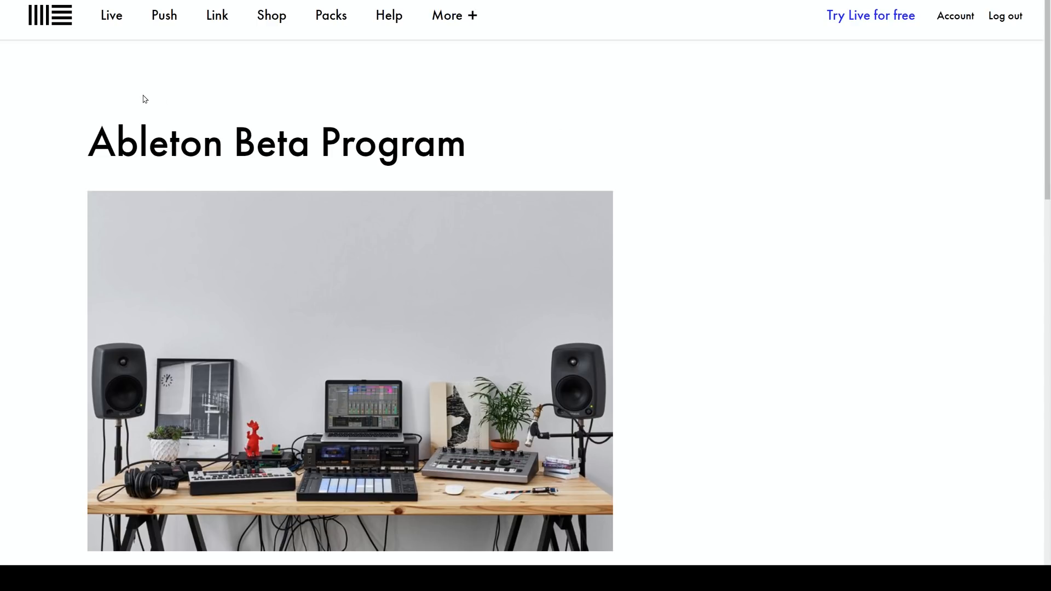
# Step: Scroll down the Beta Program page until the Current Beta Versions section shows
pyautogui.scroll(-3)
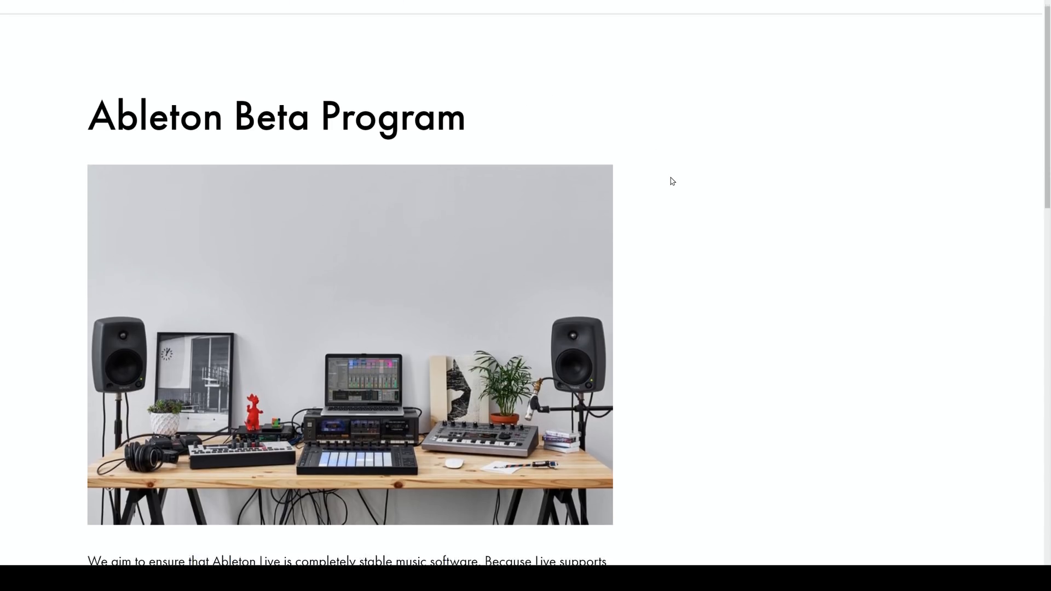
pyautogui.scroll(-3)
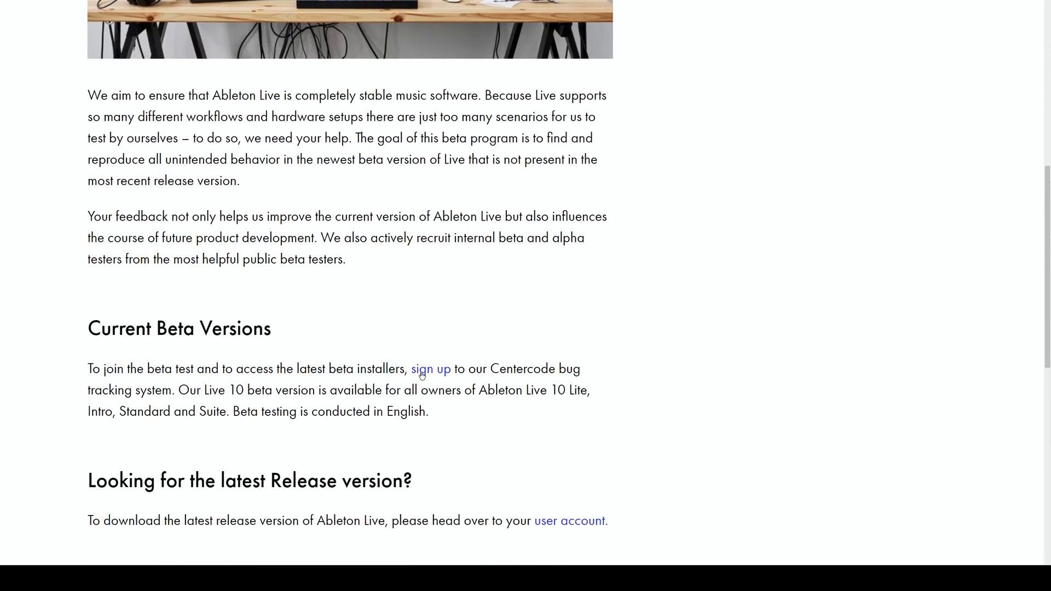
pyautogui.moveTo(638, 273)
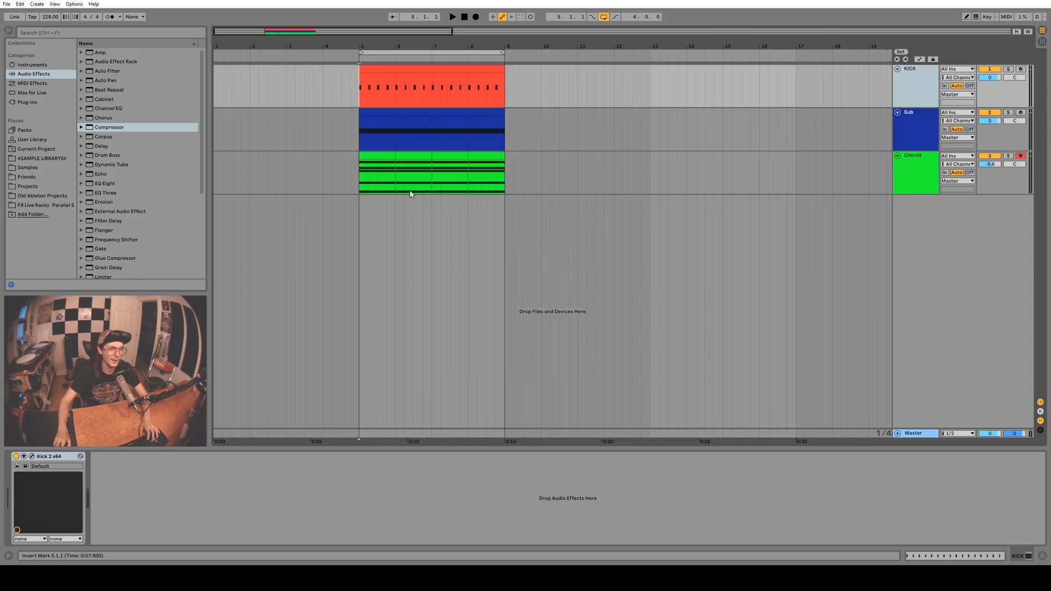
pyautogui.moveTo(273, 97)
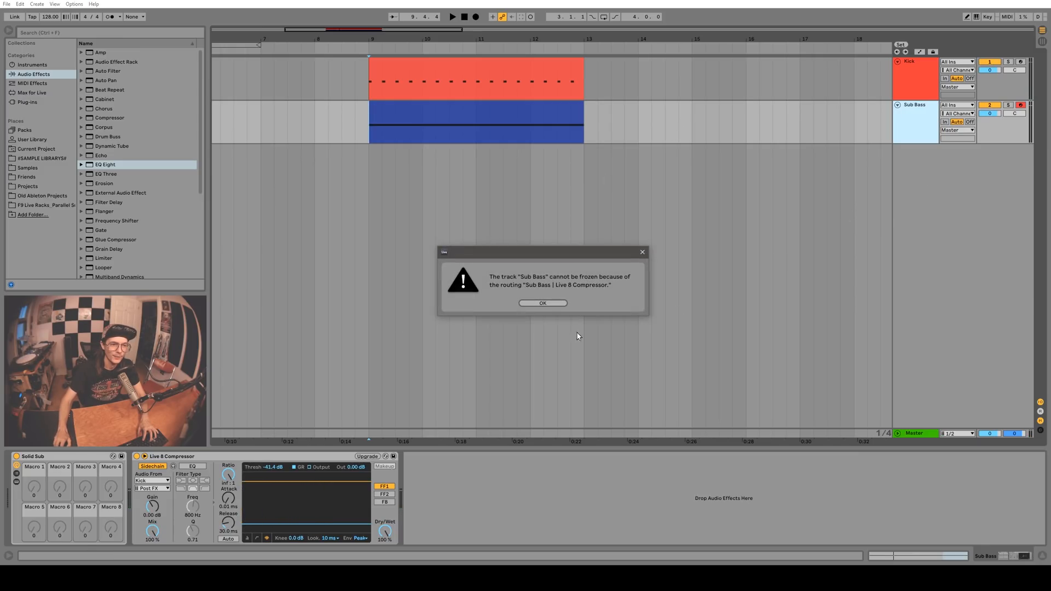
# Step: Dismiss the freeze warning and select the new 2 Group track holding Sub Bass
pyautogui.click(543, 302)
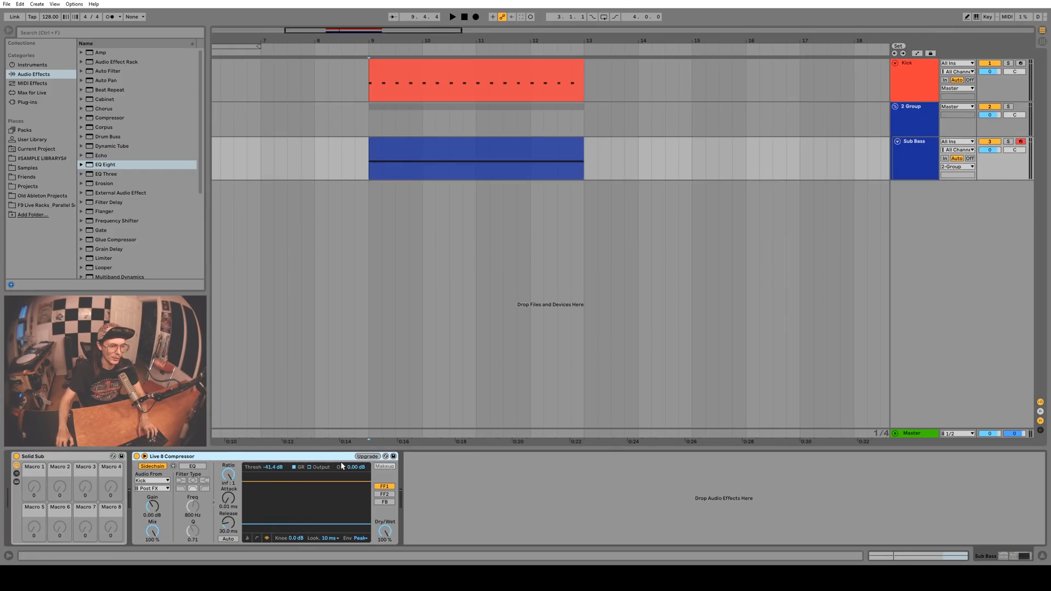
pyautogui.click(910, 120)
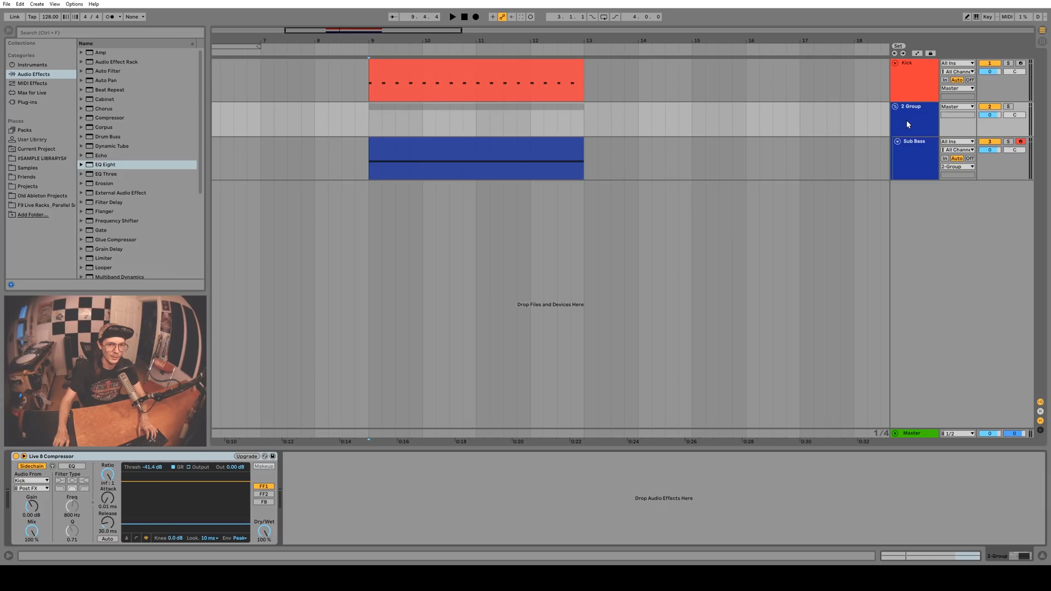
pyautogui.click(913, 141)
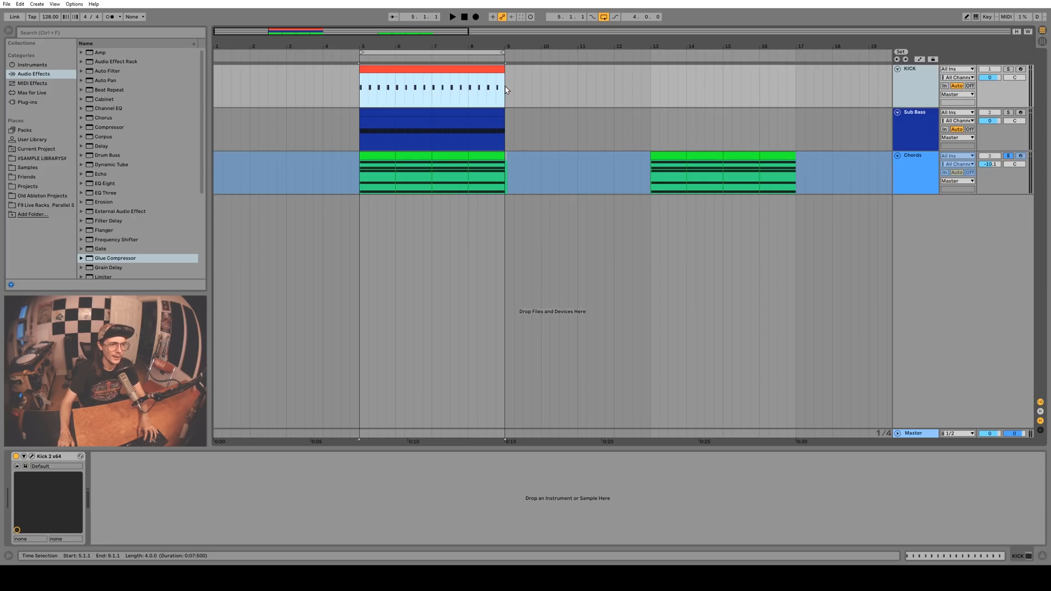
pyautogui.moveTo(510, 173)
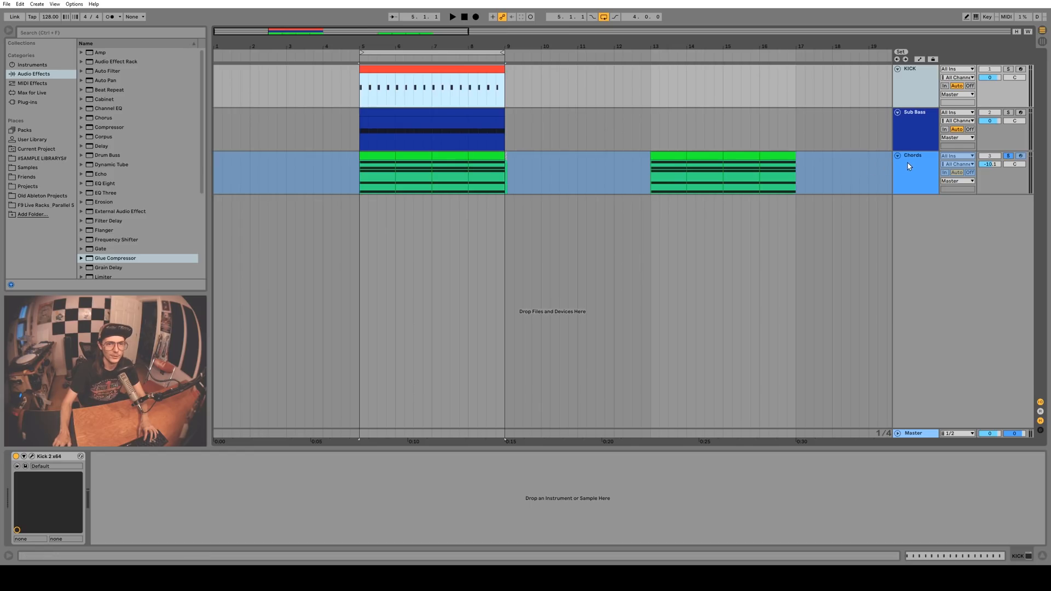
# Step: Unfreeze the Chords track via its header menu and mark insert points at its clips
pyautogui.rightClick(912, 155)
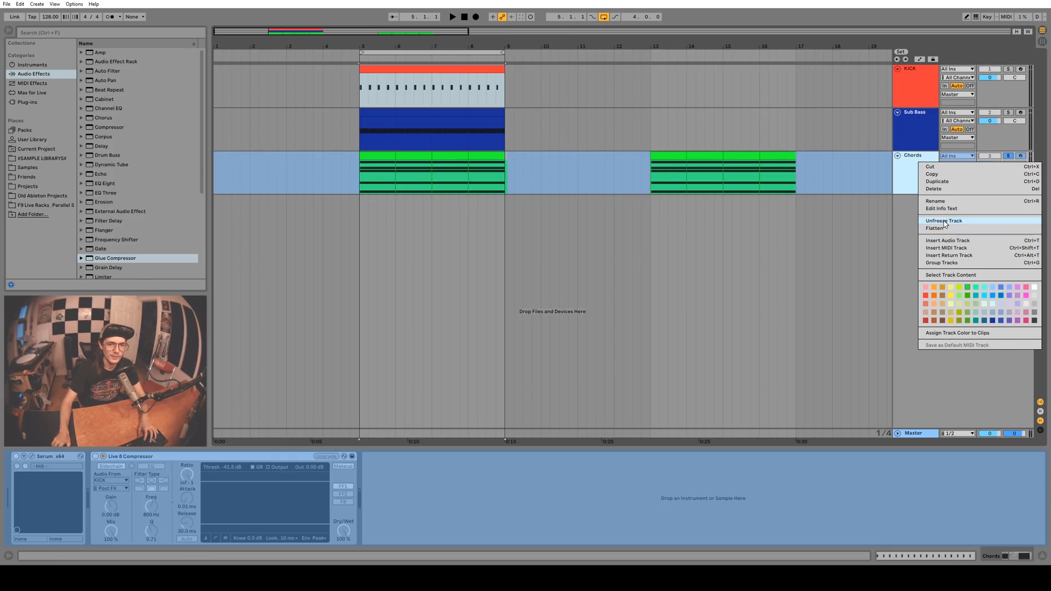
pyautogui.click(944, 221)
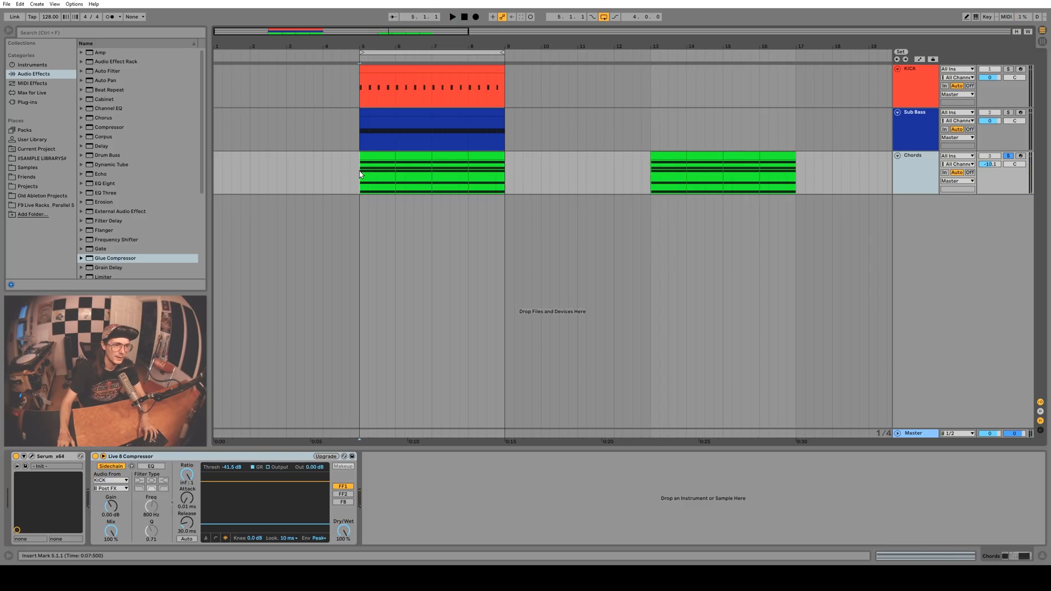
pyautogui.click(452, 16)
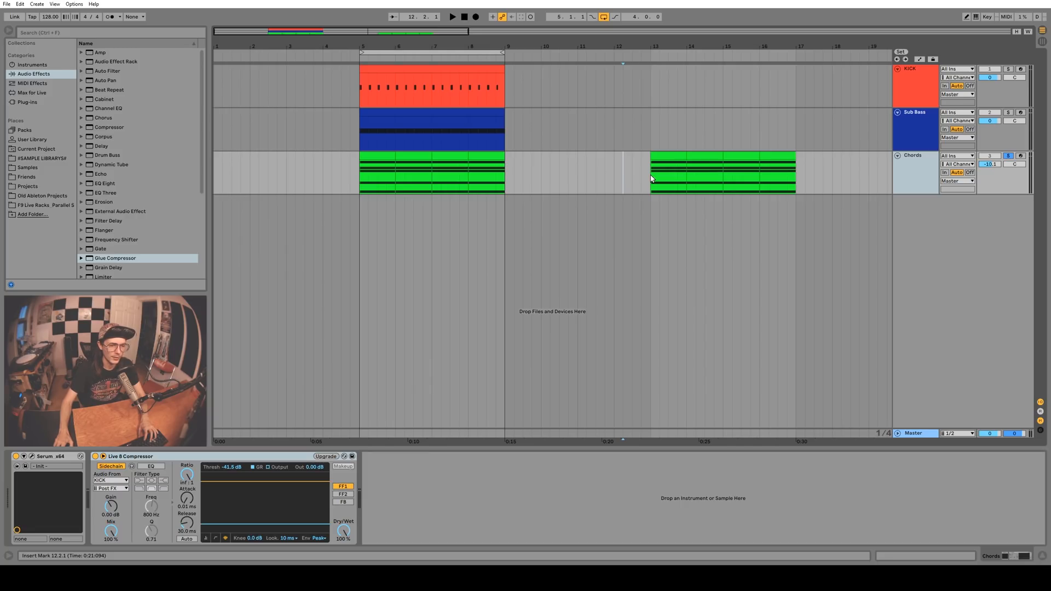
pyautogui.click(413, 68)
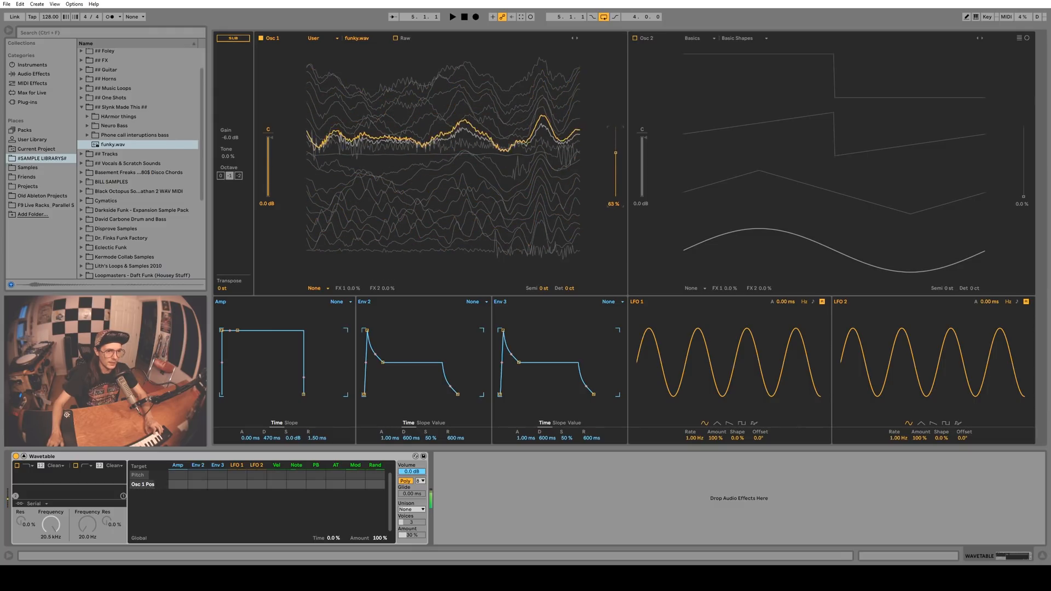
# Step: Sweep Osc 1's position through Funky.wav from about 6% up to roughly 81%
pyautogui.moveTo(611, 141); pyautogui.dragTo(611, 180)
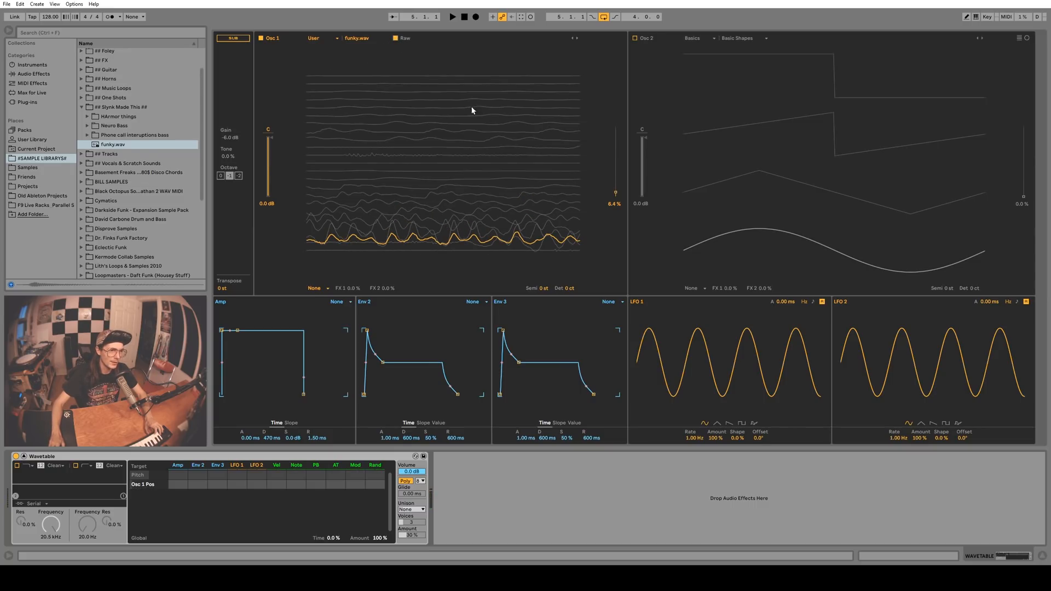
pyautogui.moveTo(377, 172)
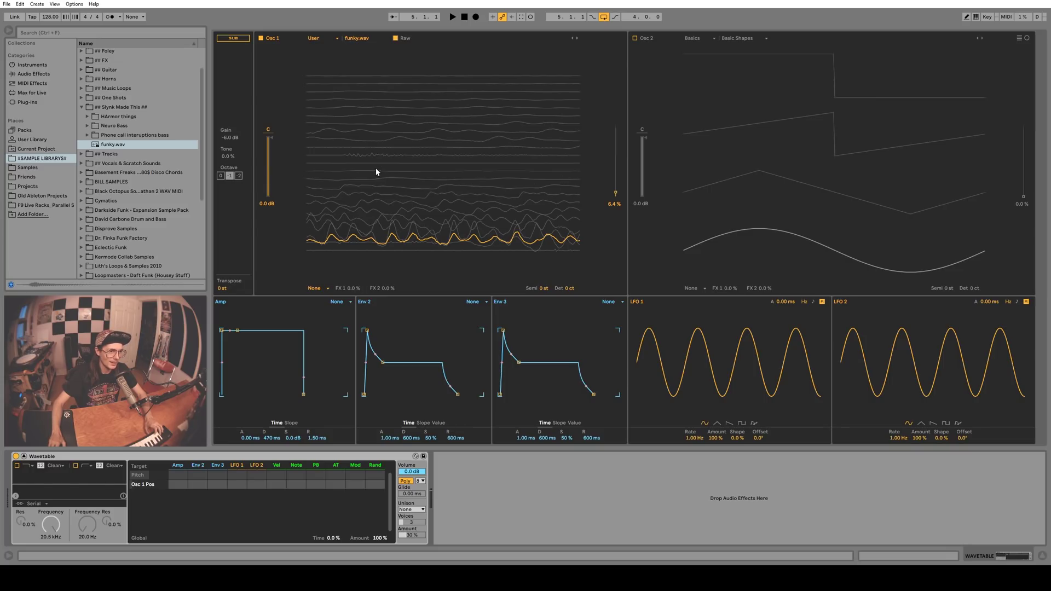
pyautogui.moveTo(385, 84)
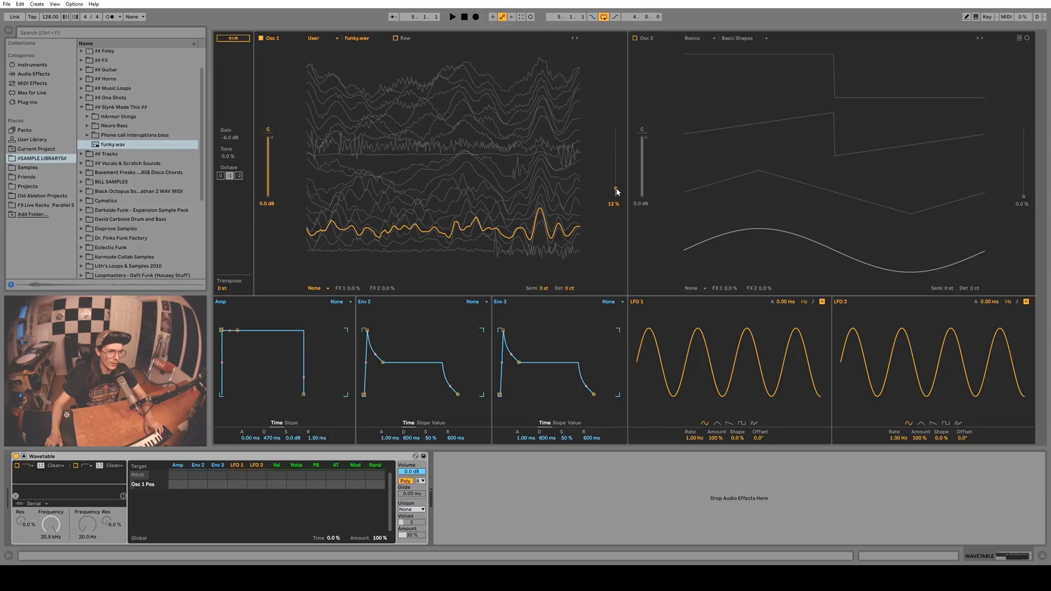
pyautogui.moveTo(615, 193); pyautogui.dragTo(615, 169)
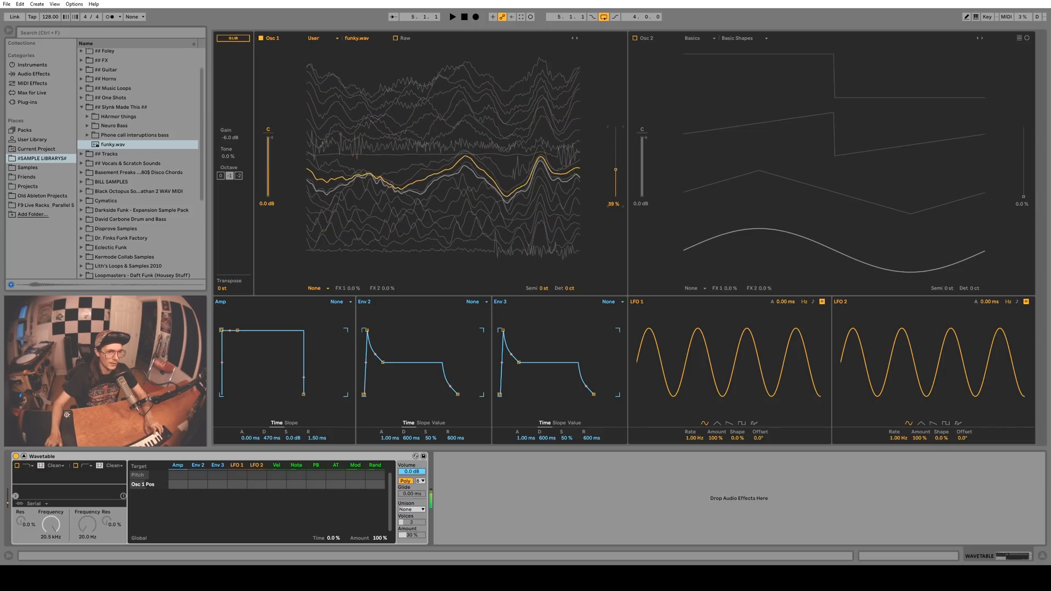
pyautogui.moveTo(615, 170); pyautogui.dragTo(614, 141)
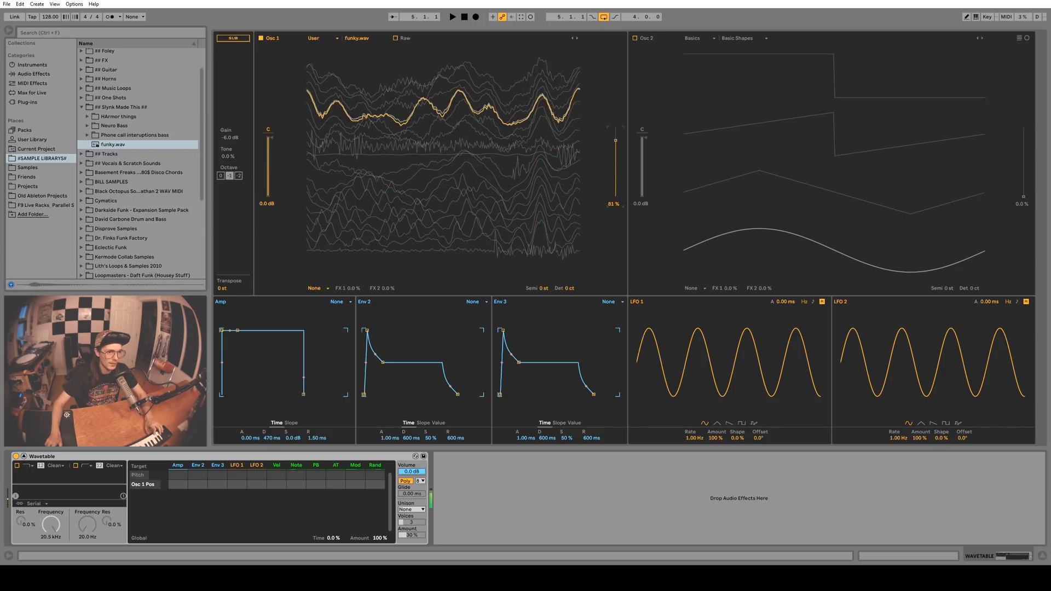
pyautogui.moveTo(614, 142); pyautogui.dragTo(611, 132)
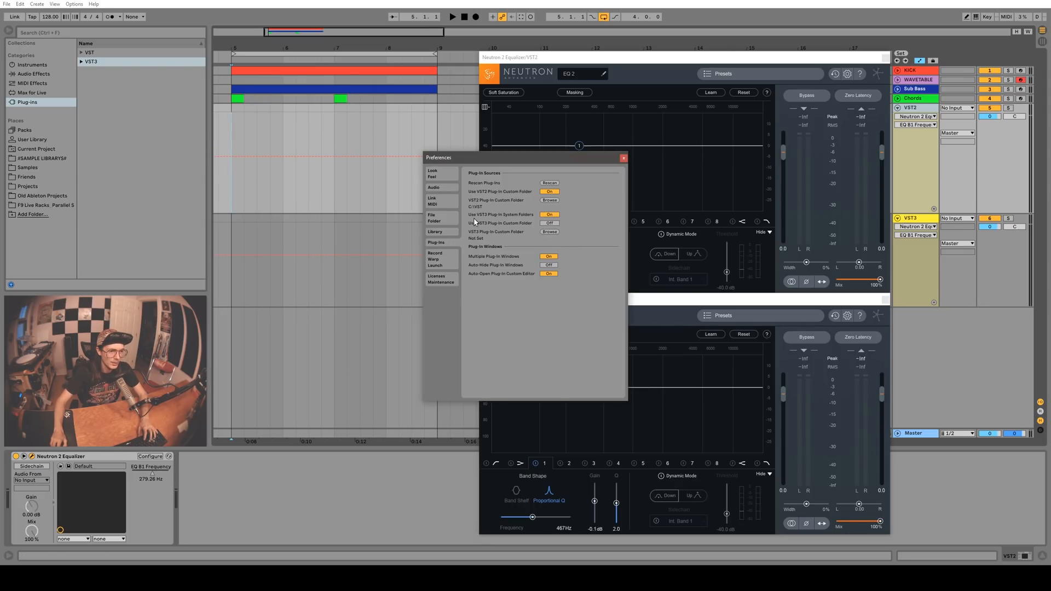
# Step: Close Preferences, then expand and collapse the VST3 and VST plug-in folders in the browser
pyautogui.click(623, 158)
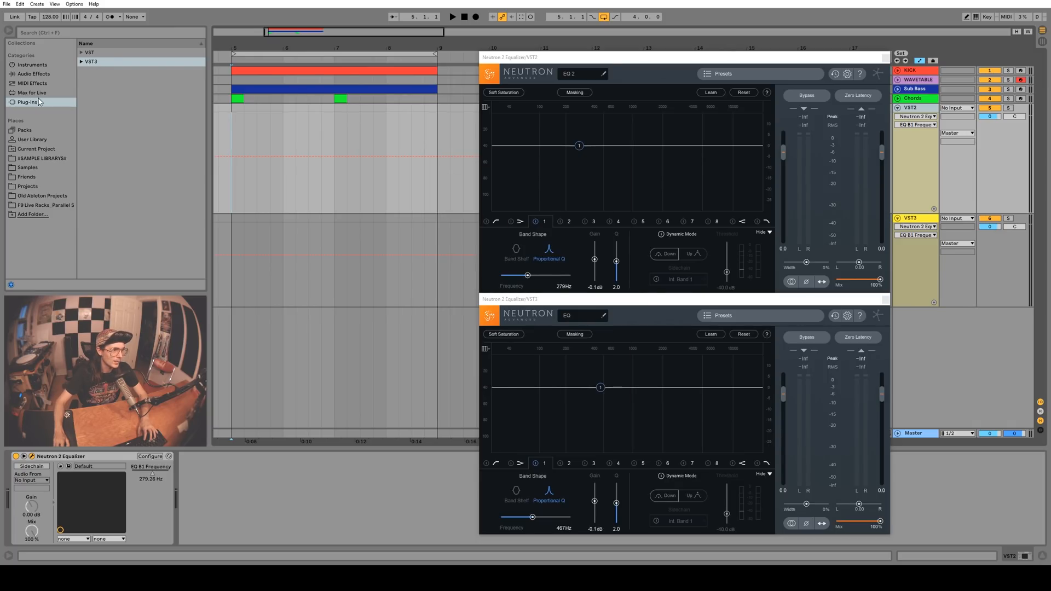
pyautogui.click(79, 61)
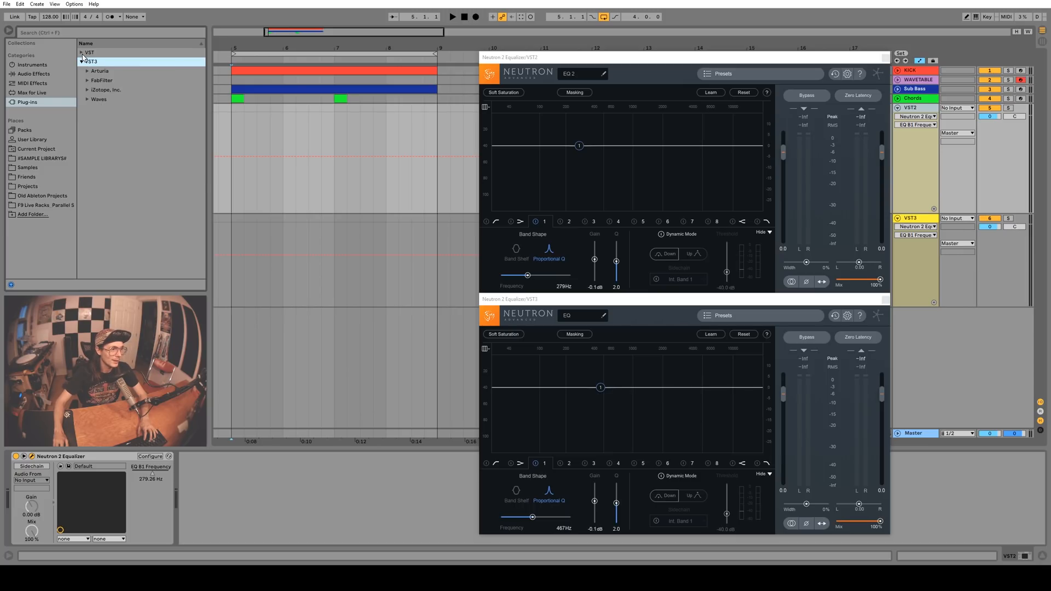
pyautogui.click(83, 53)
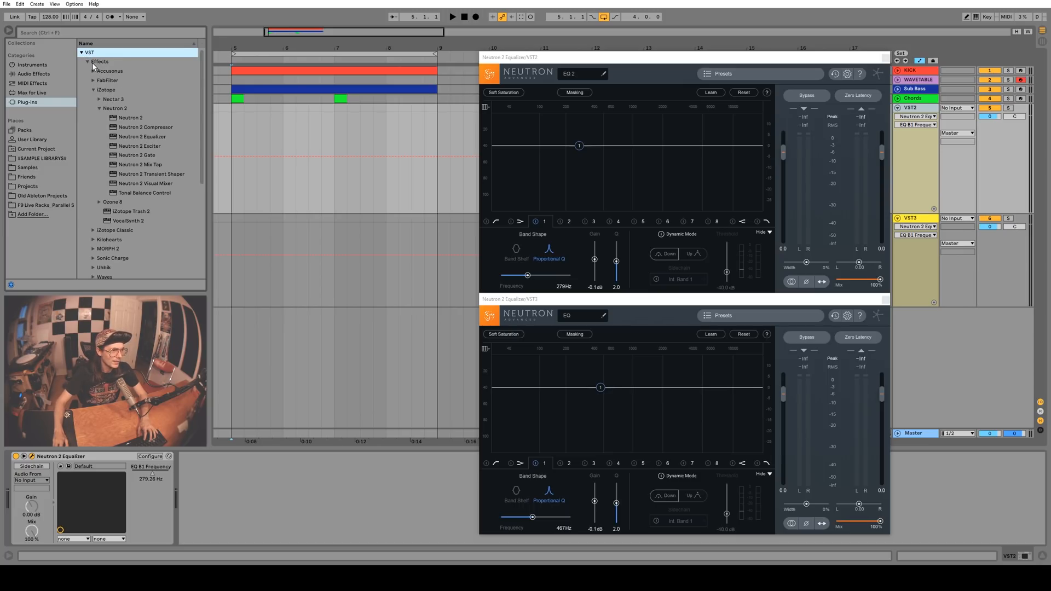
pyautogui.click(92, 61)
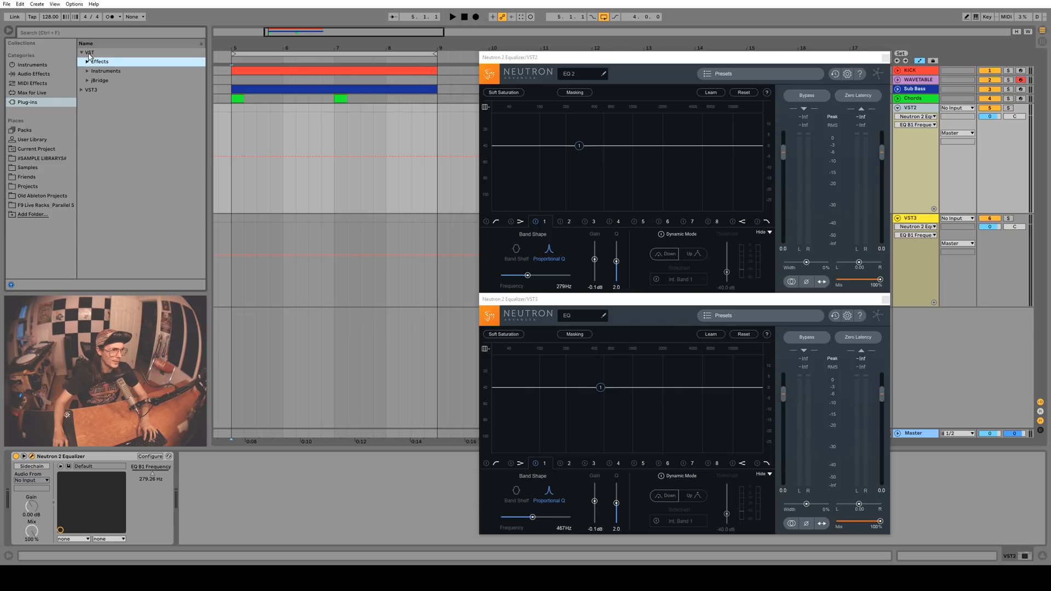
pyautogui.click(79, 53)
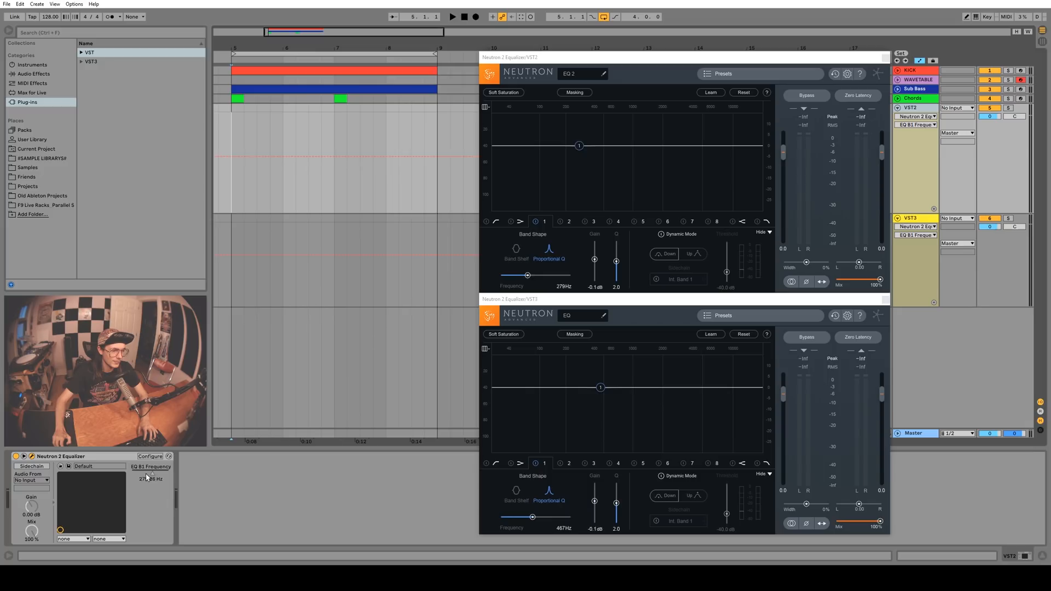
# Step: Shape matching peak-then-dip EQ B1 Frequency envelopes at the start of VST2 and VST3
pyautogui.moveTo(579, 145); pyautogui.dragTo(554, 146)
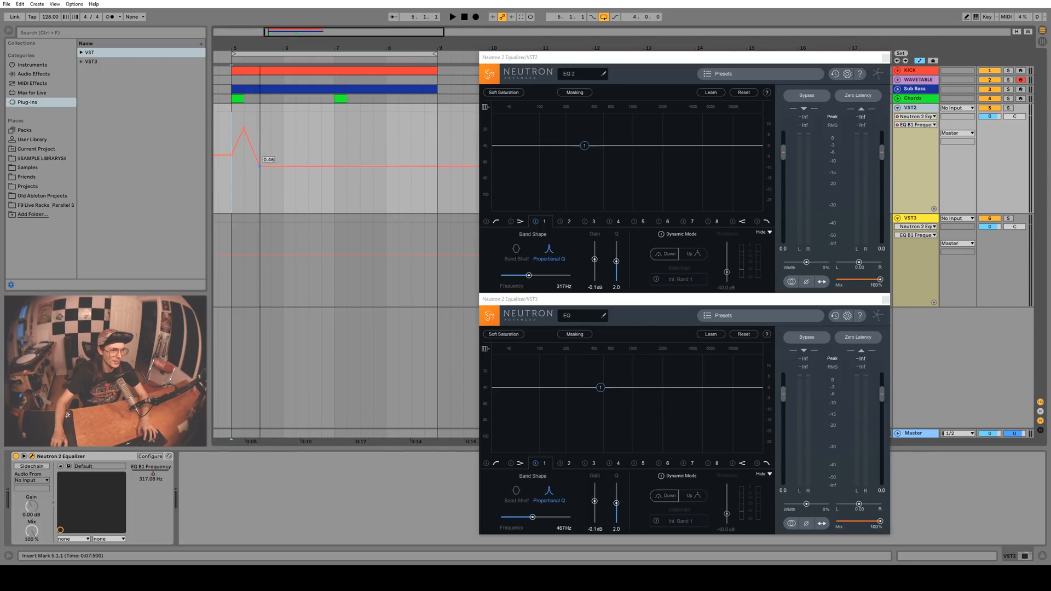
pyautogui.moveTo(272, 159); pyautogui.dragTo(274, 170)
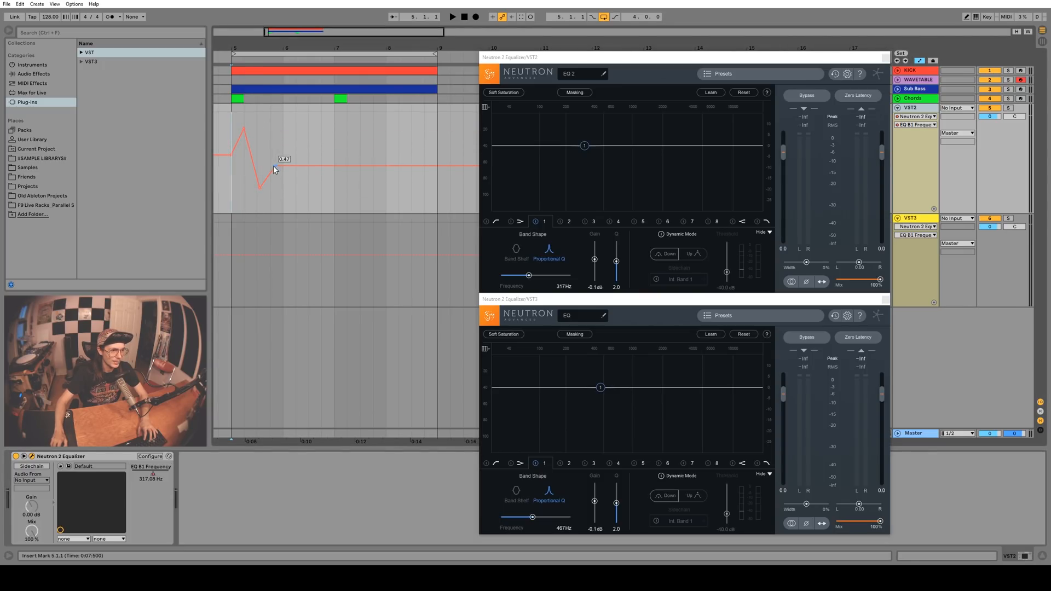
pyautogui.moveTo(274, 169); pyautogui.dragTo(232, 256)
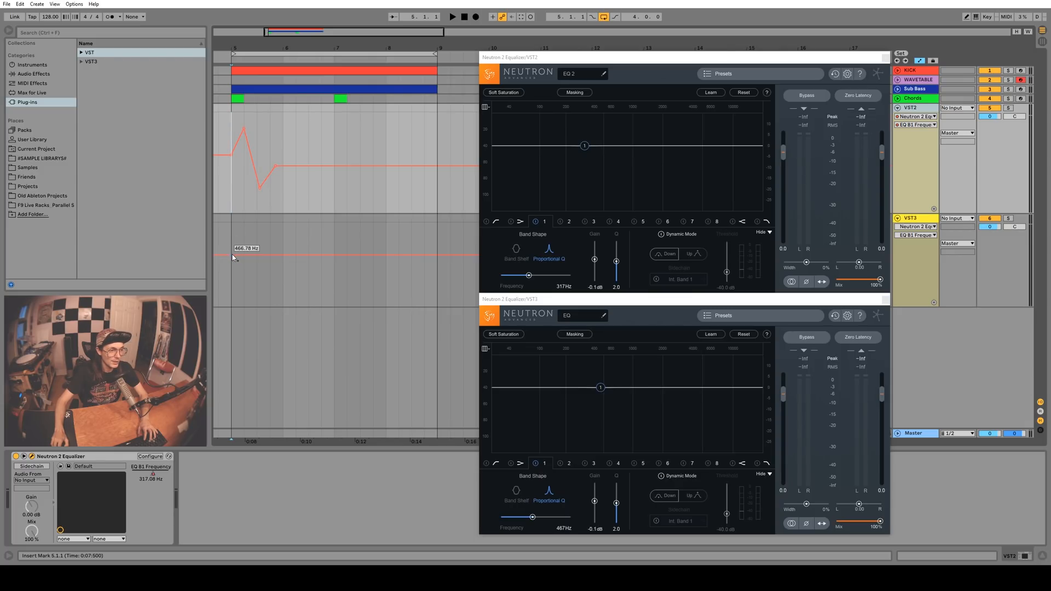
pyautogui.moveTo(243, 252); pyautogui.dragTo(252, 275)
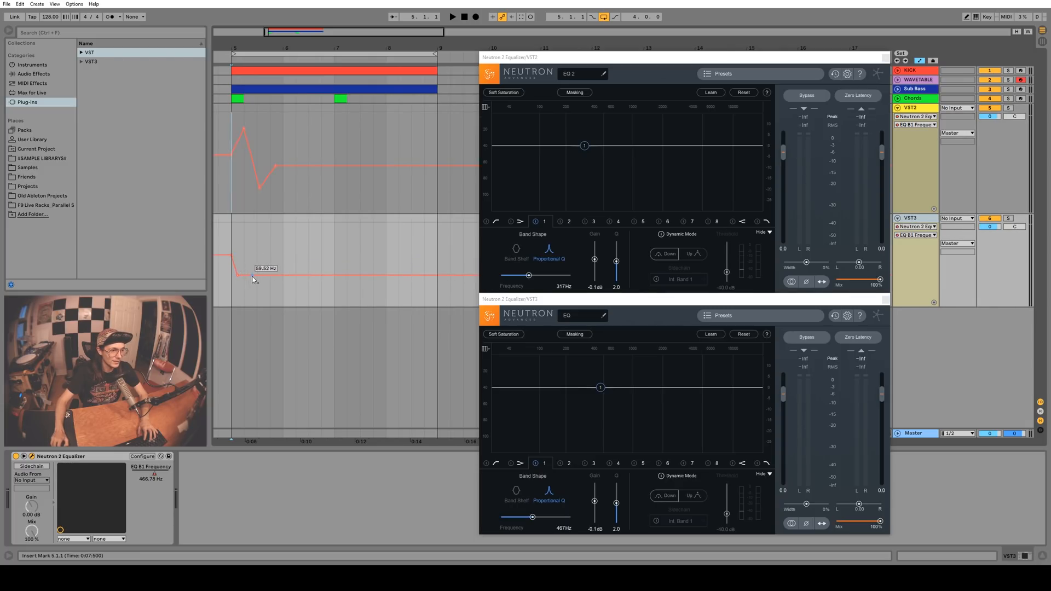
pyautogui.moveTo(253, 272); pyautogui.dragTo(265, 276)
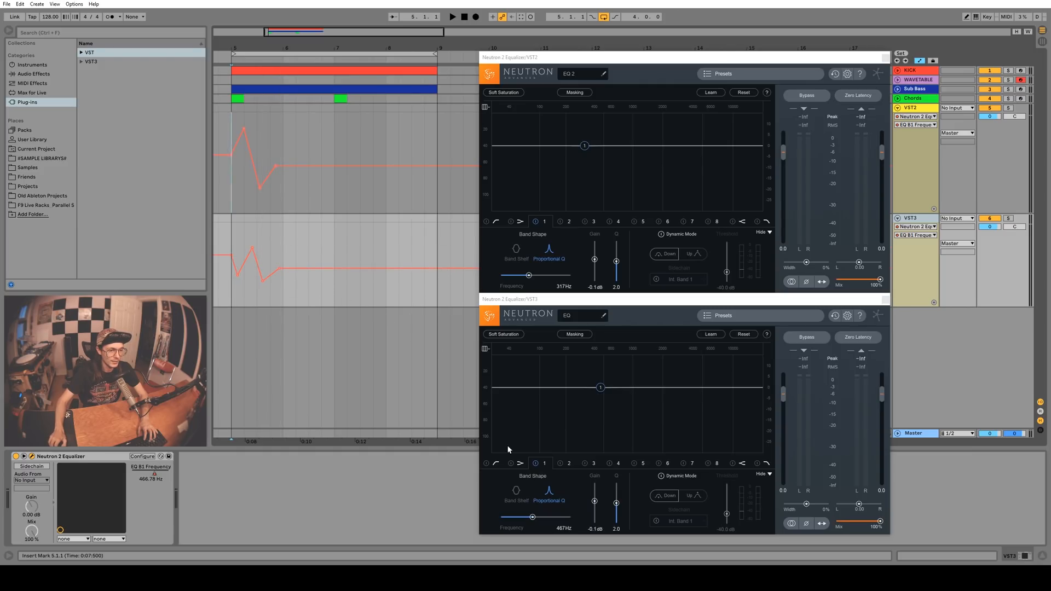
pyautogui.moveTo(550, 425)
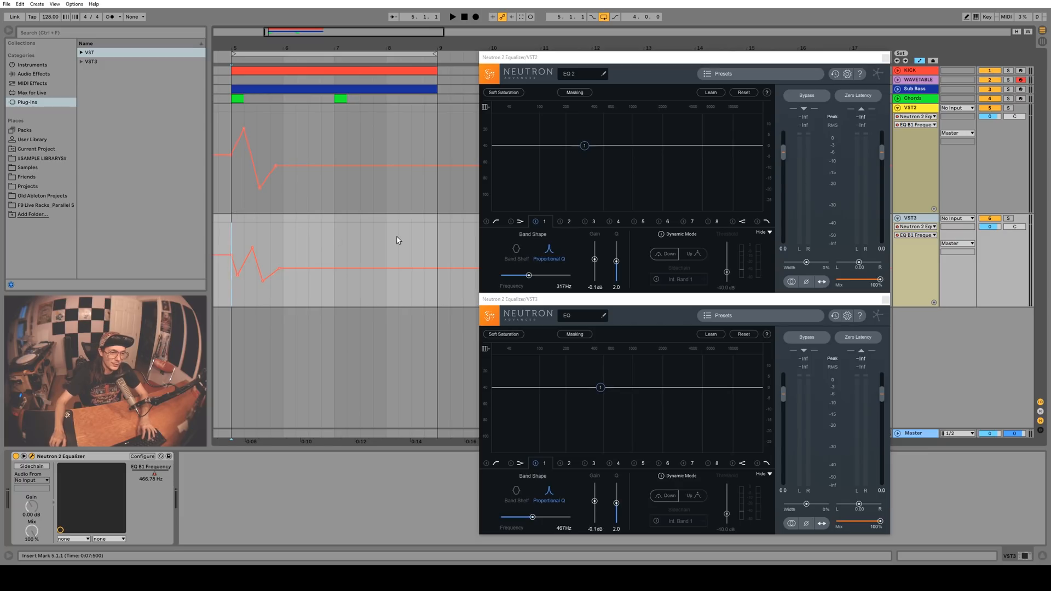
pyautogui.moveTo(497, 237)
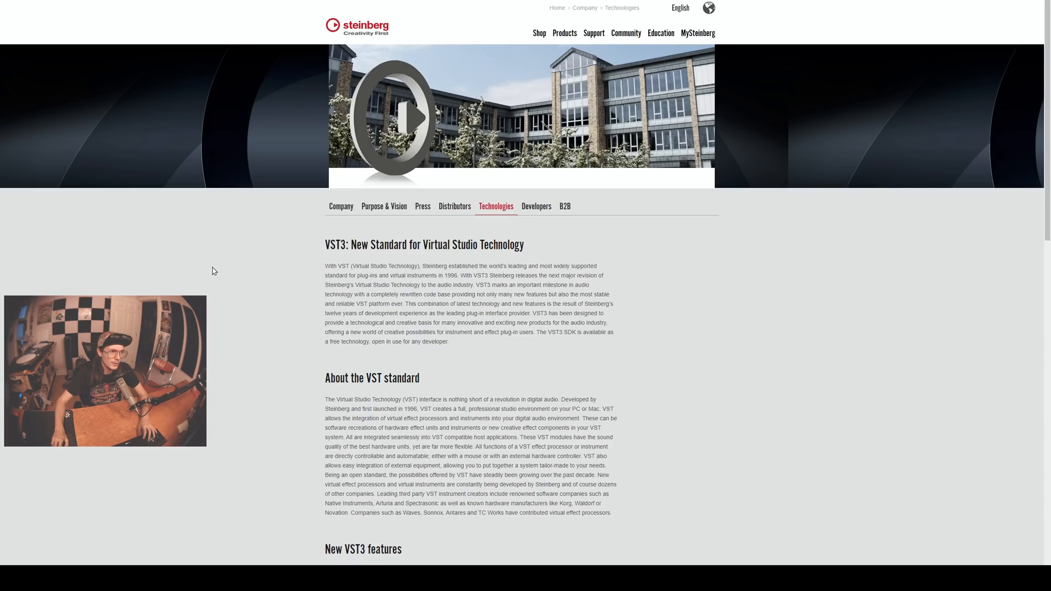
pyautogui.scroll(-3)
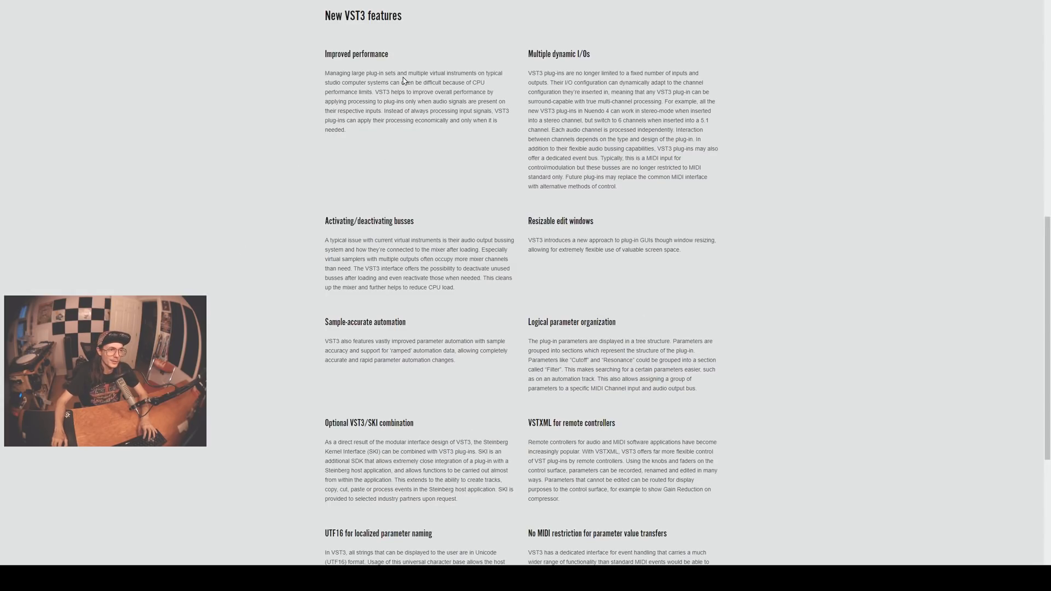
pyautogui.moveTo(543, 317)
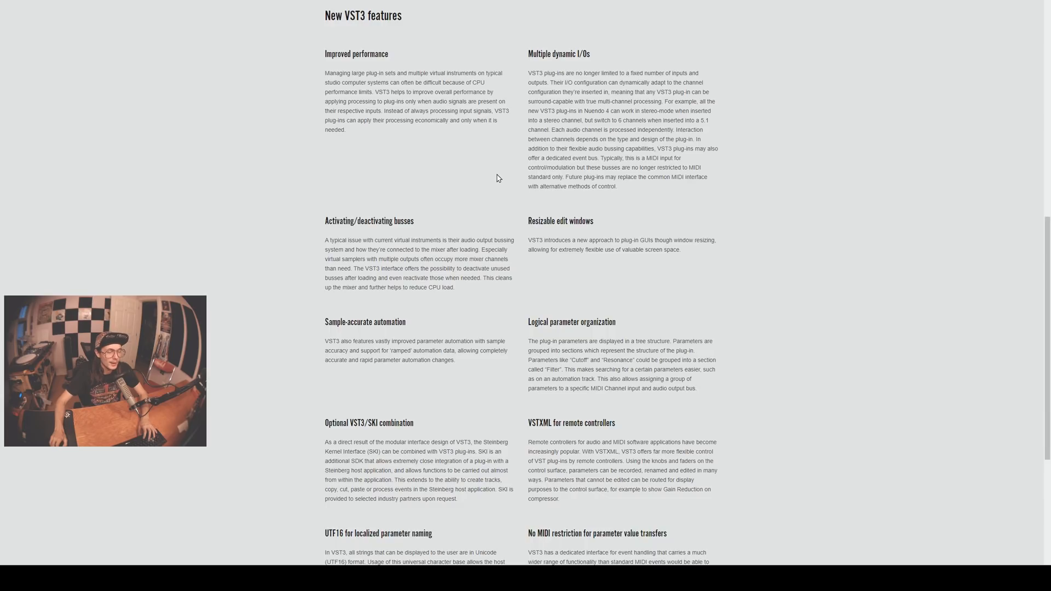
pyautogui.moveTo(423, 140)
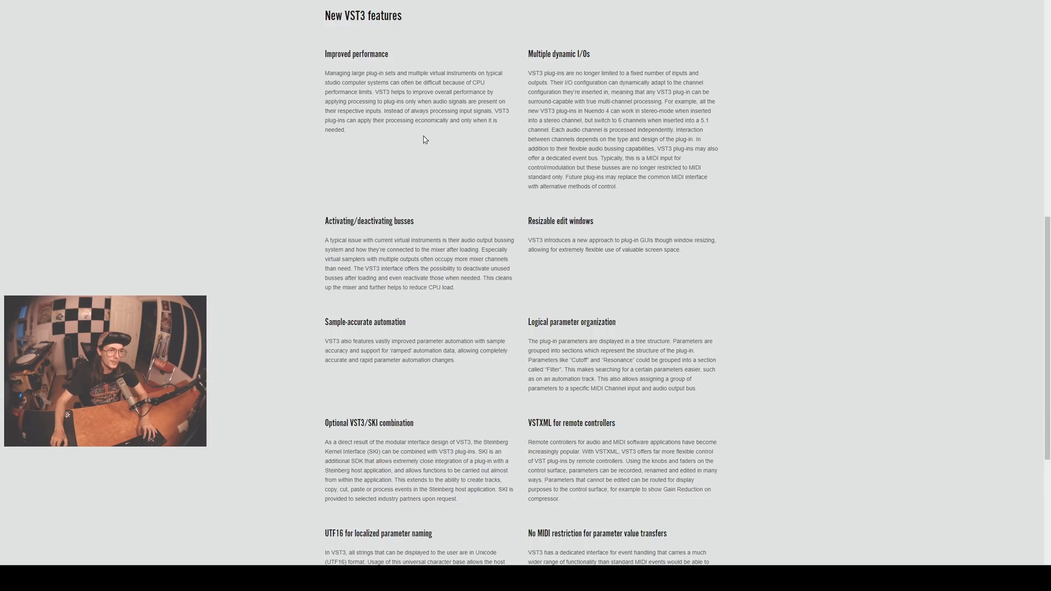
pyautogui.moveTo(420, 140)
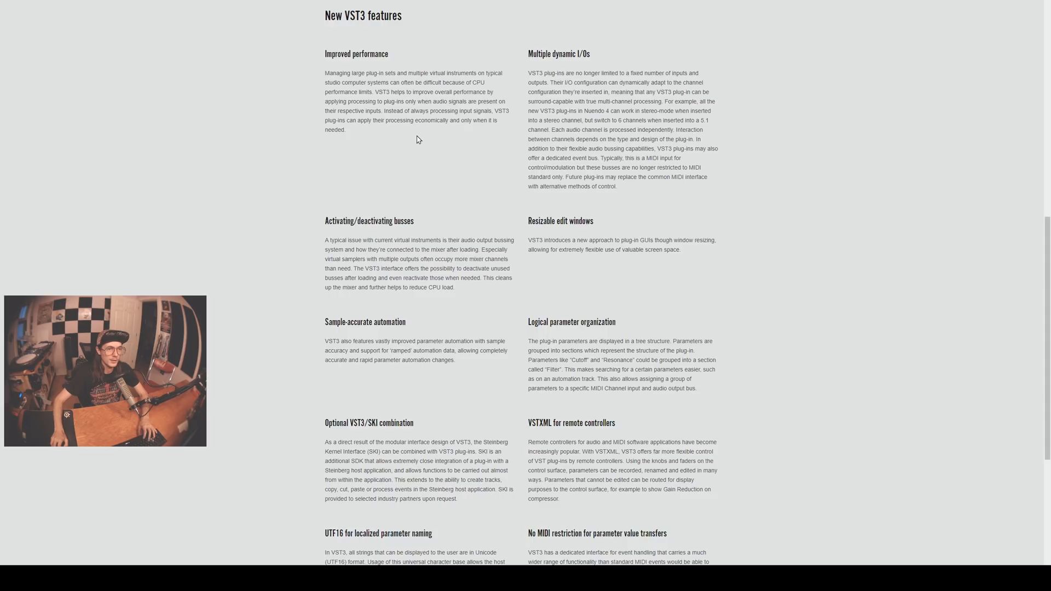
pyautogui.moveTo(529, 98)
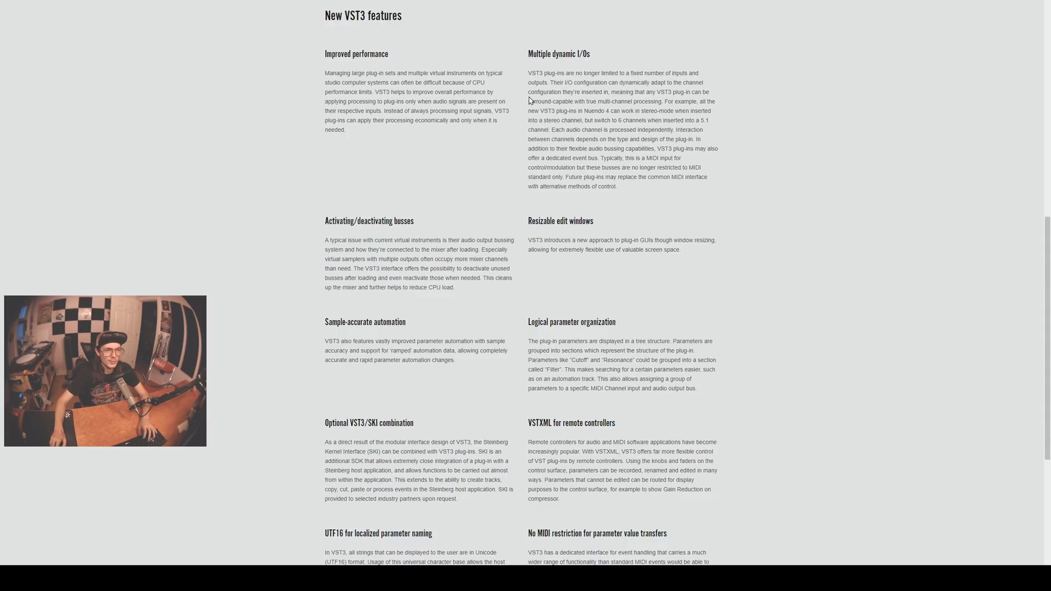
pyautogui.moveTo(529, 222)
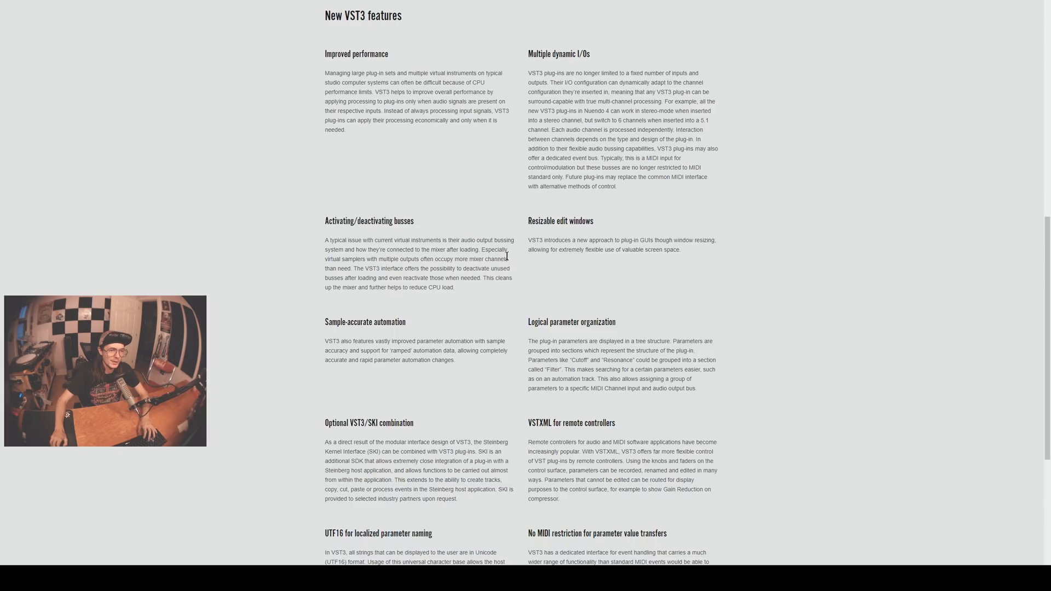
pyautogui.moveTo(598, 240)
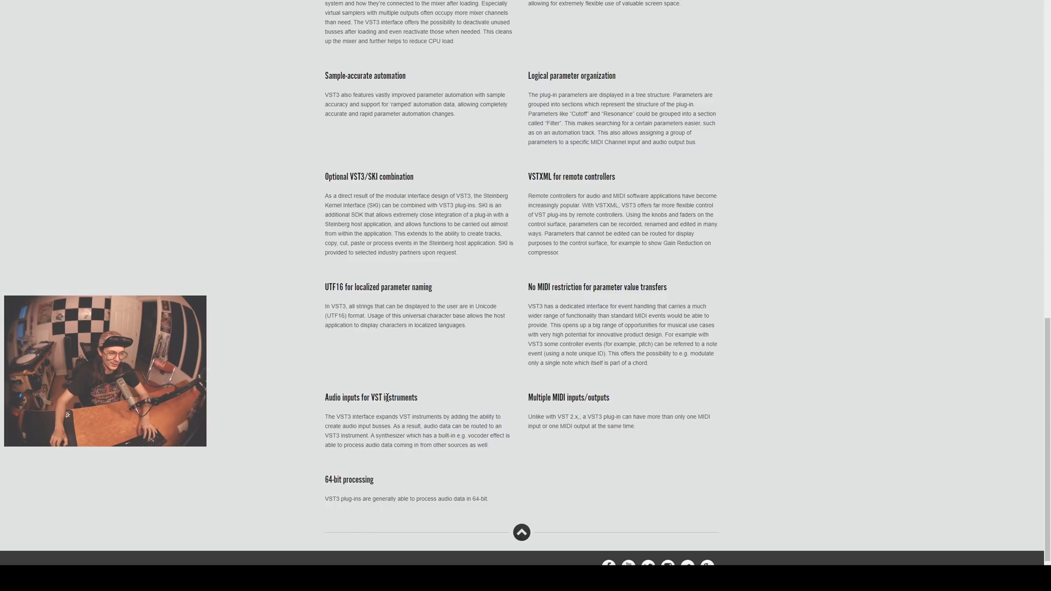
pyautogui.moveTo(425, 370)
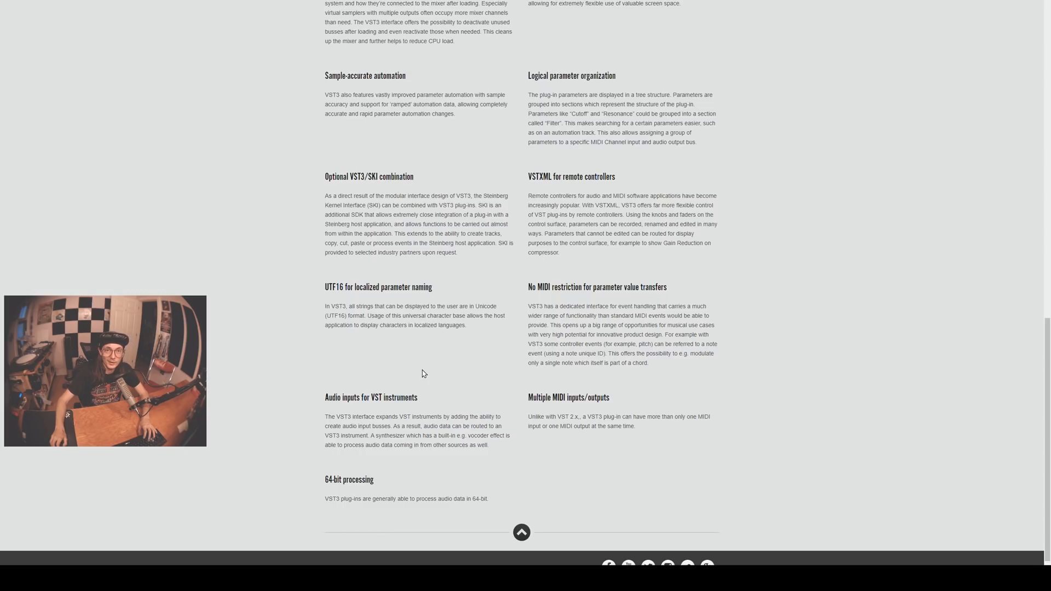
pyautogui.moveTo(468, 403)
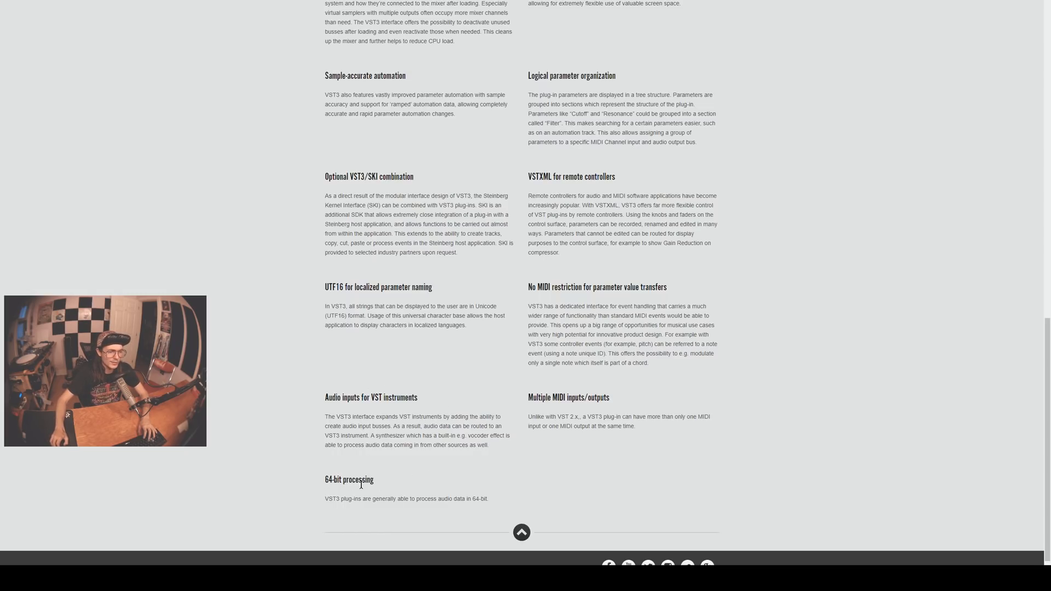
pyautogui.scroll(3)
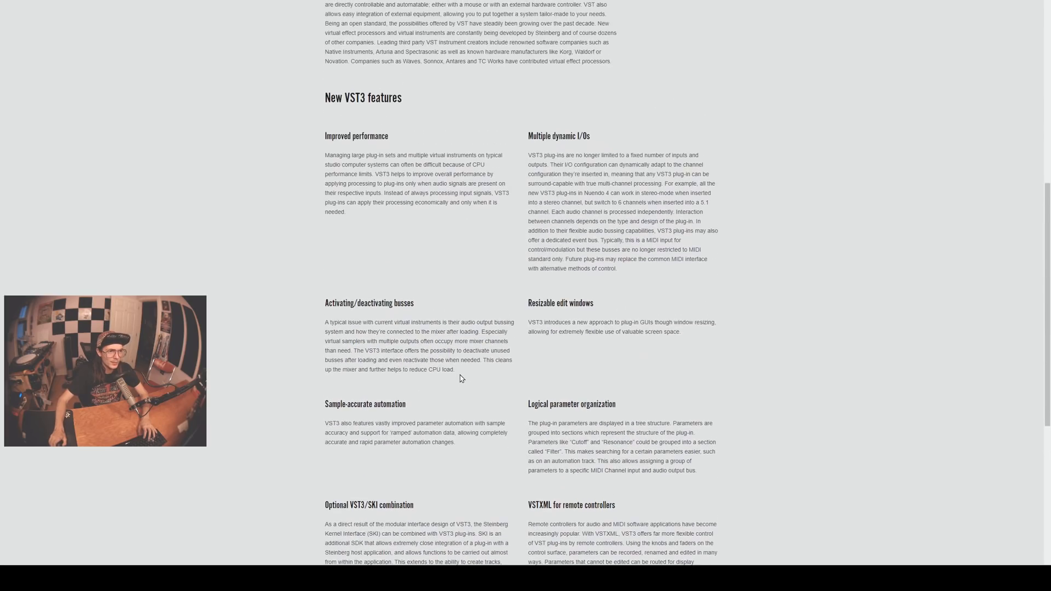
pyautogui.scroll(-3)
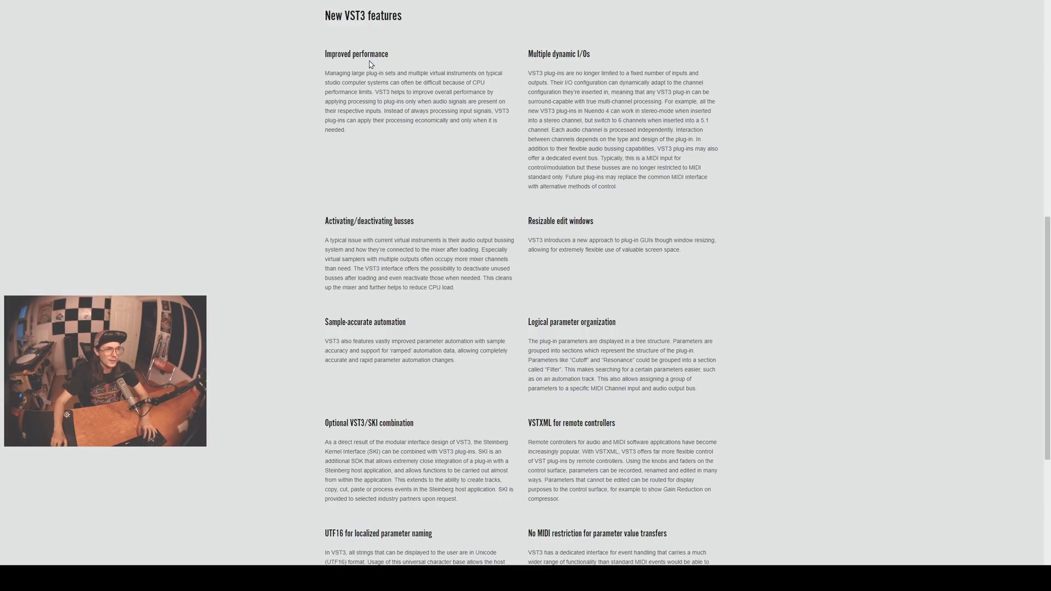
pyautogui.moveTo(391, 40)
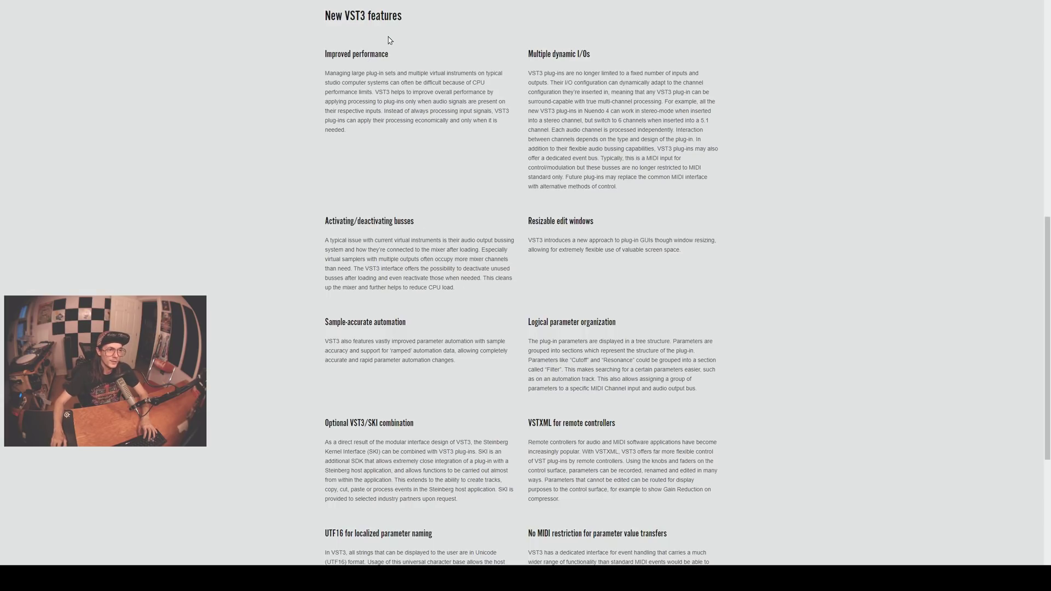
pyautogui.moveTo(506, 193)
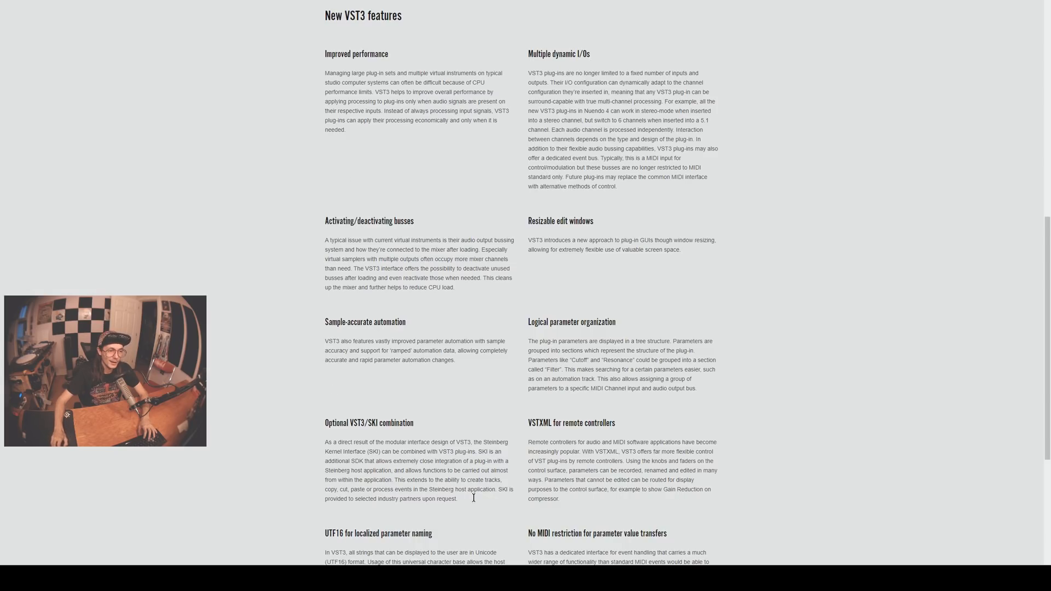
pyautogui.moveTo(494, 208)
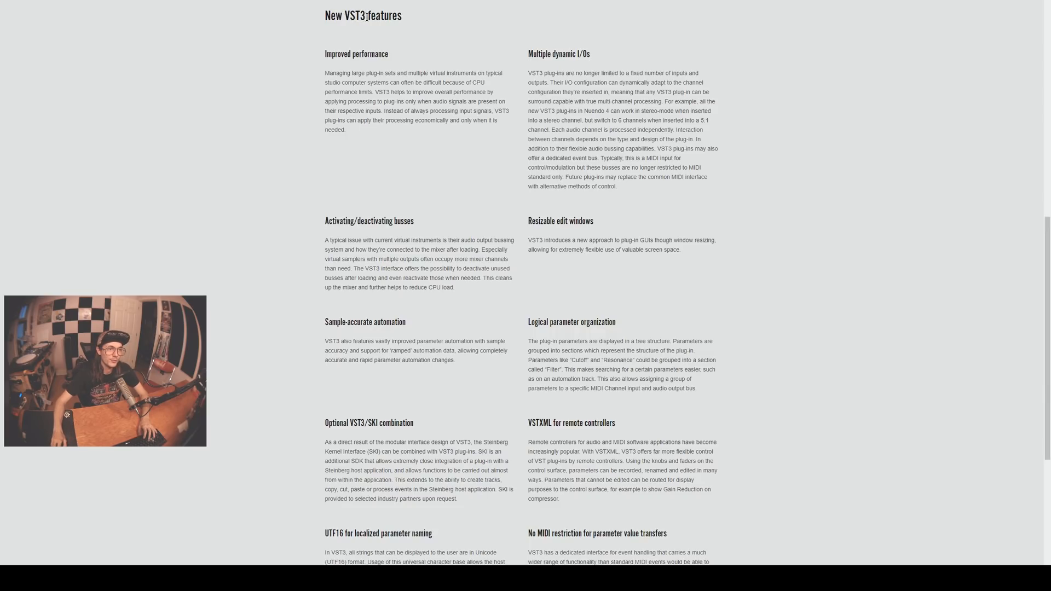
pyautogui.moveTo(499, 192)
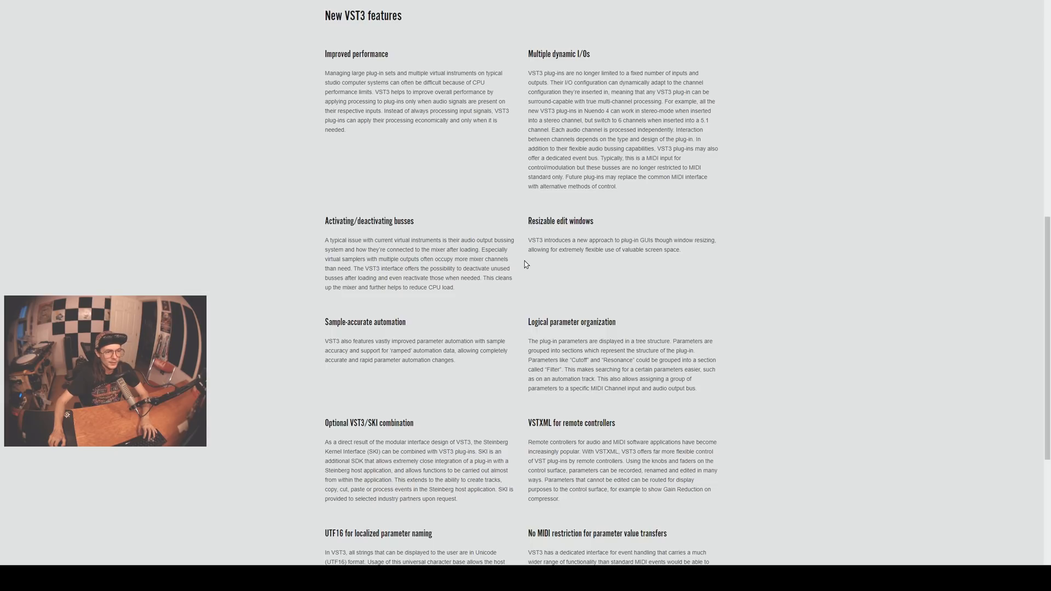
pyautogui.moveTo(418, 136)
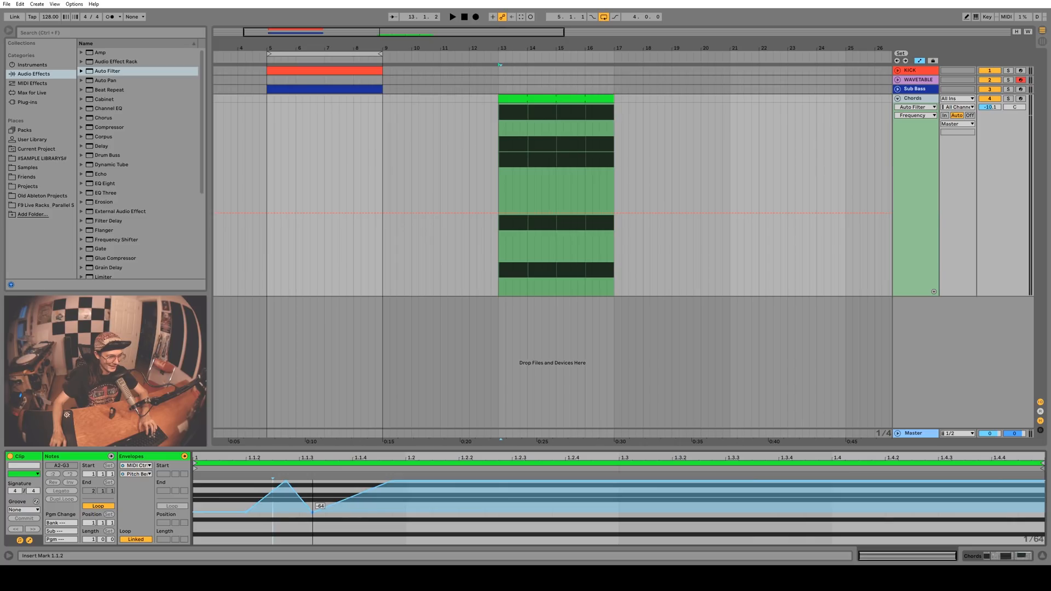
# Step: Bring up editing options on the Chords Auto Filter Frequency selection over bar 5
pyautogui.rightClick(314, 506)
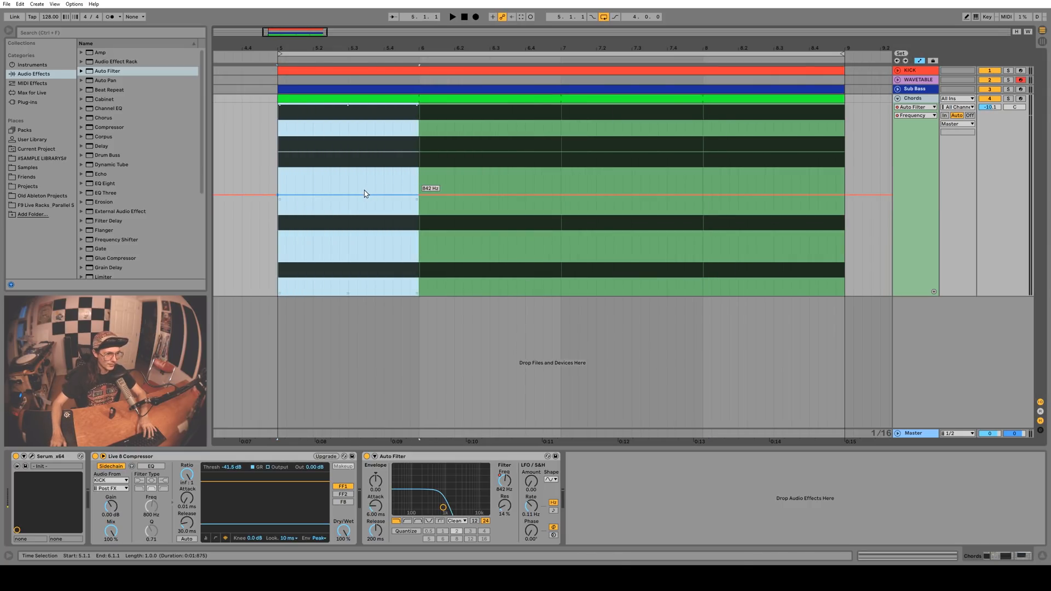
# Step: Insert a sine shape into one bar and a sharp decaying spike into the next
pyautogui.rightClick(365, 192)
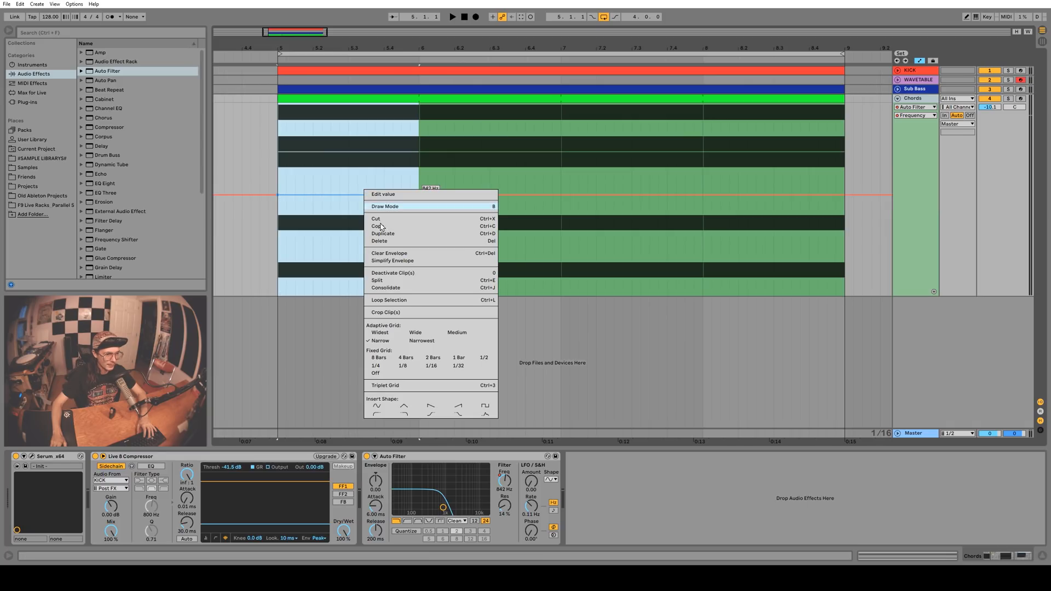
pyautogui.moveTo(482, 405)
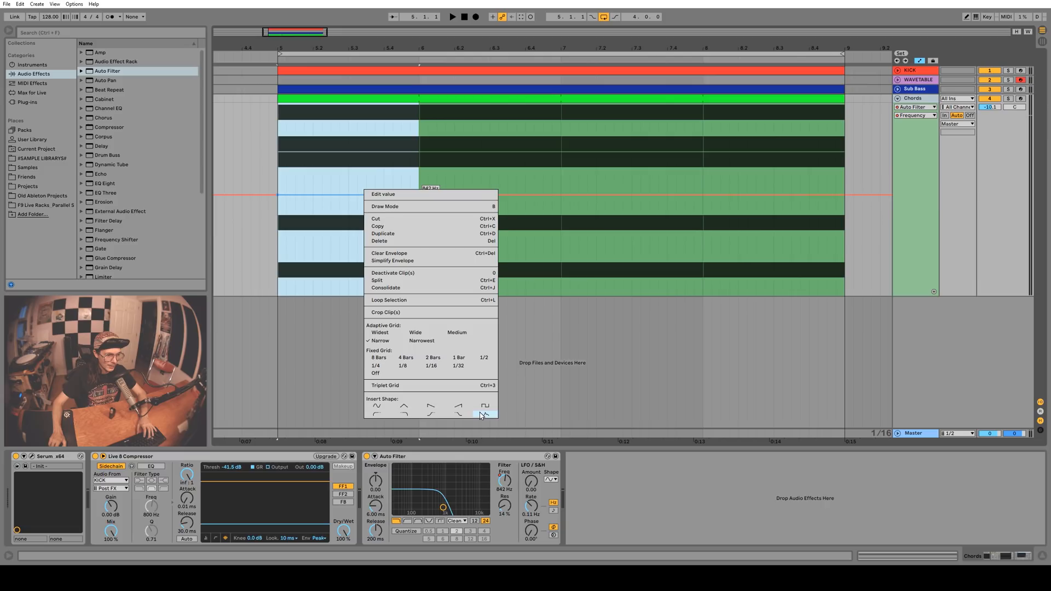
pyautogui.click(486, 406)
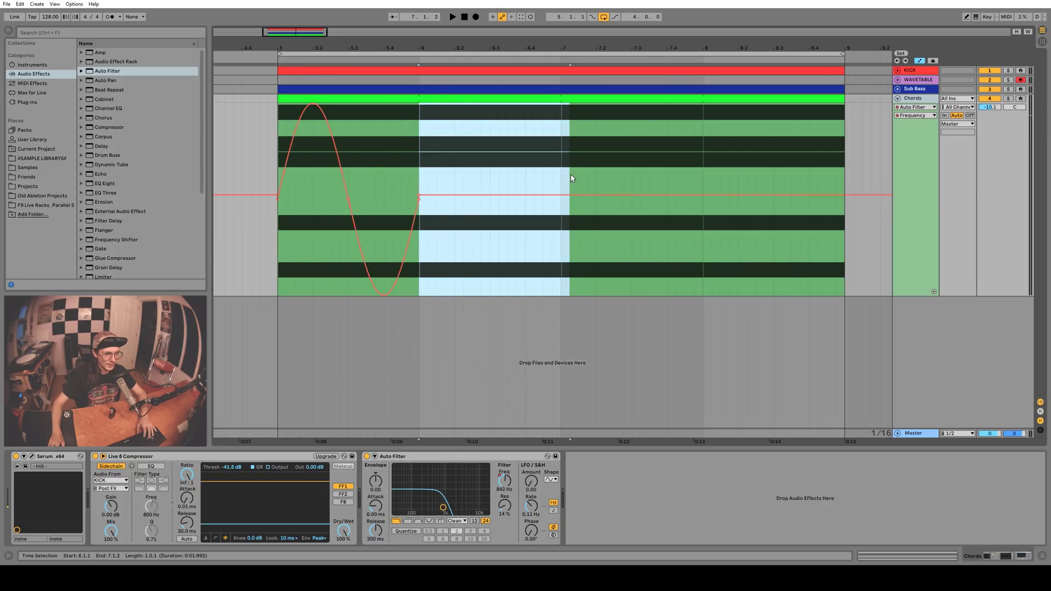
pyautogui.rightClick(573, 178)
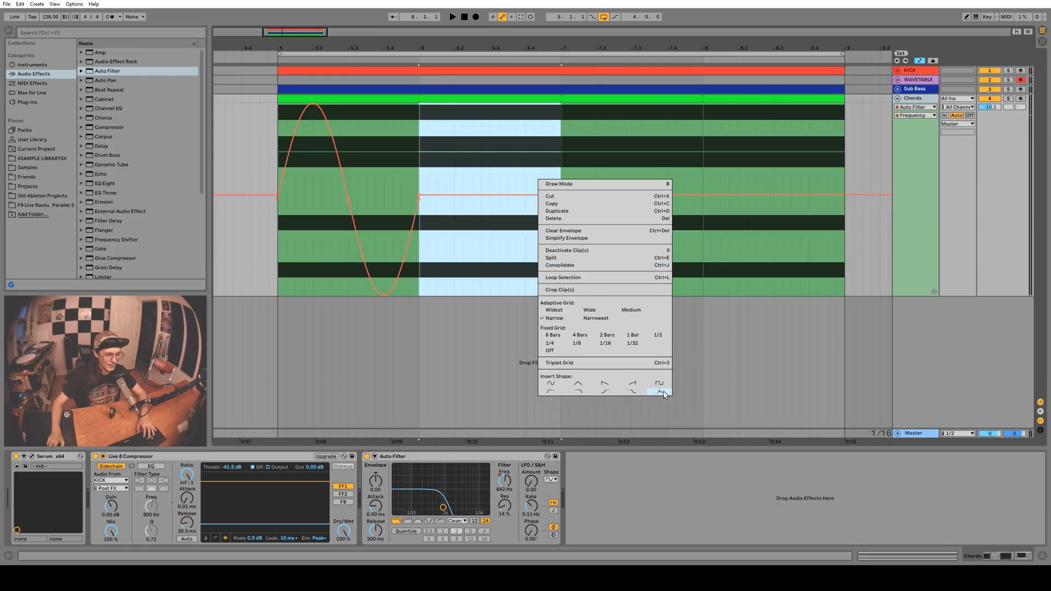
pyautogui.click(659, 392)
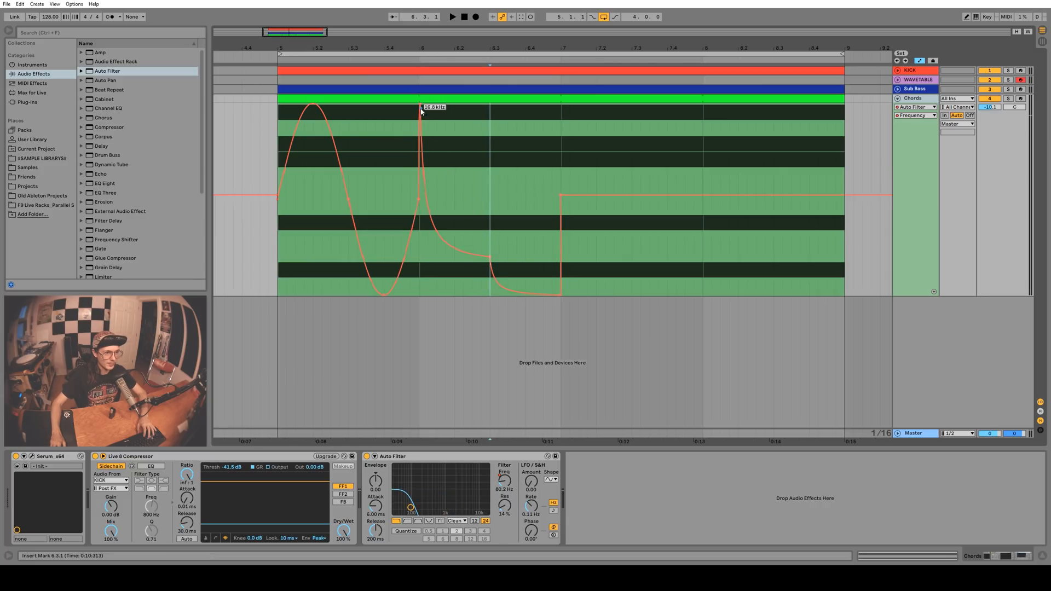
pyautogui.moveTo(497, 180)
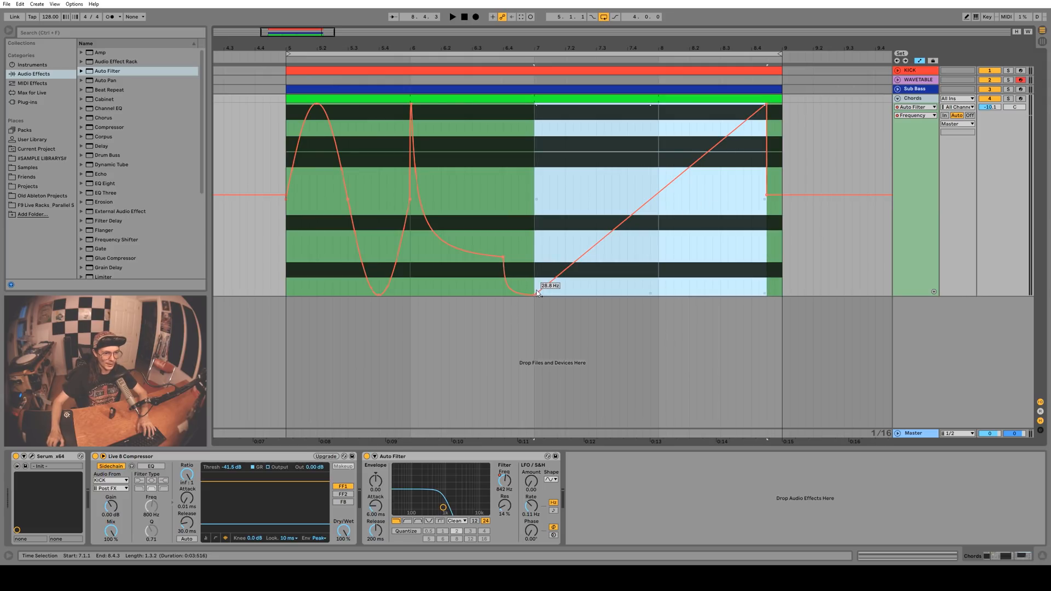
# Step: Pull the ramp's start breakpoint to minimum frequency so it rises to the top over bars 7–8
pyautogui.moveTo(537, 294); pyautogui.dragTo(534, 299)
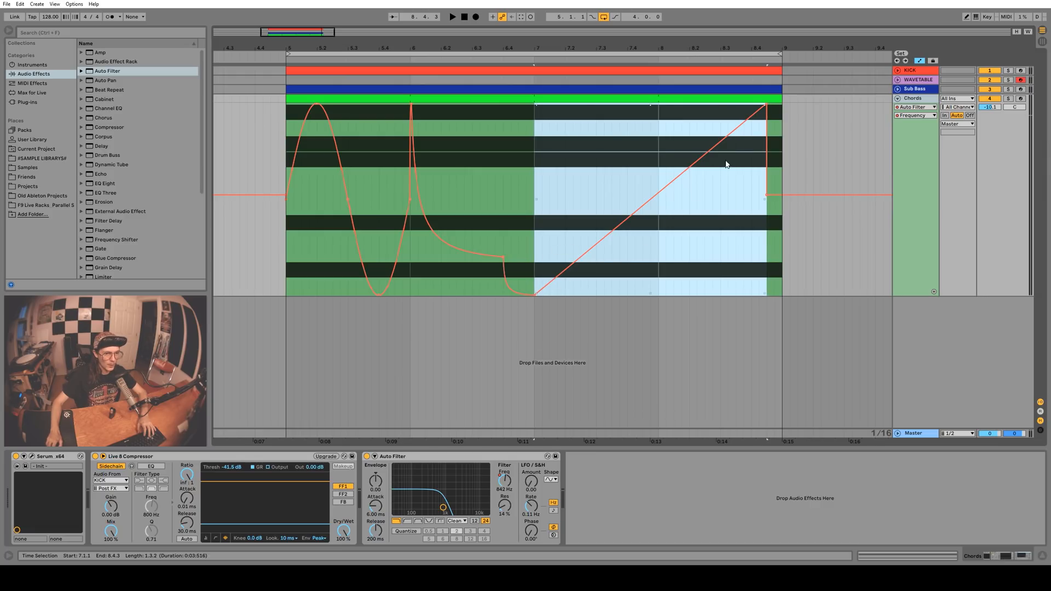
pyautogui.rightClick(727, 164)
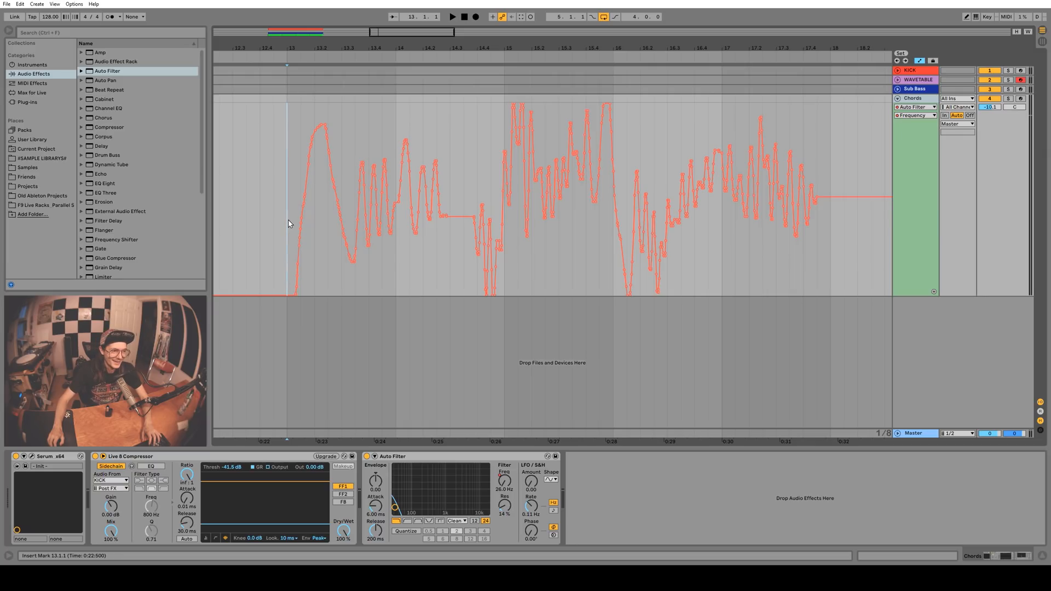
pyautogui.moveTo(279, 199)
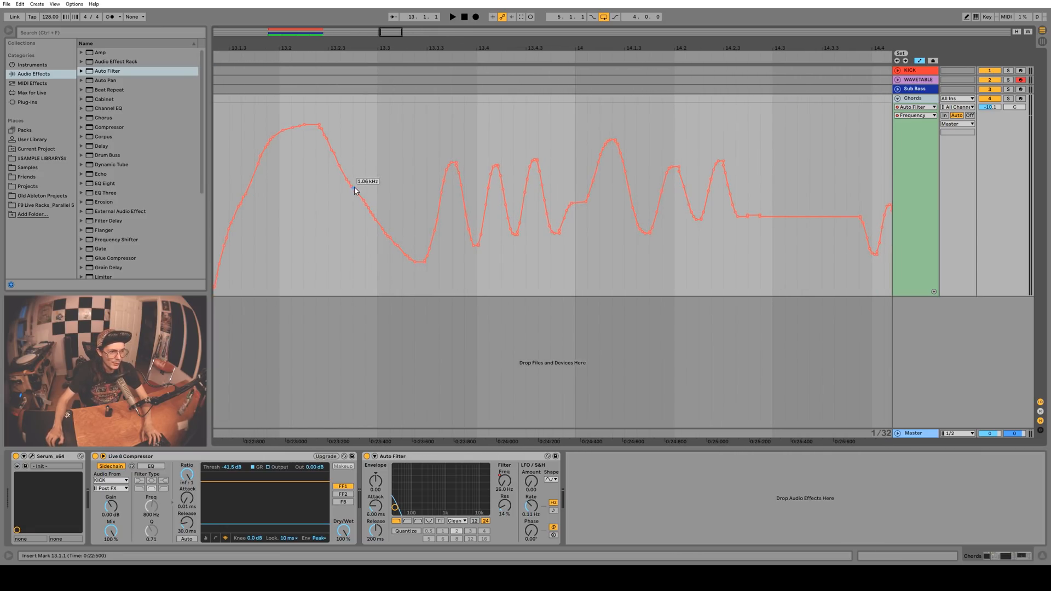
pyautogui.moveTo(328, 170)
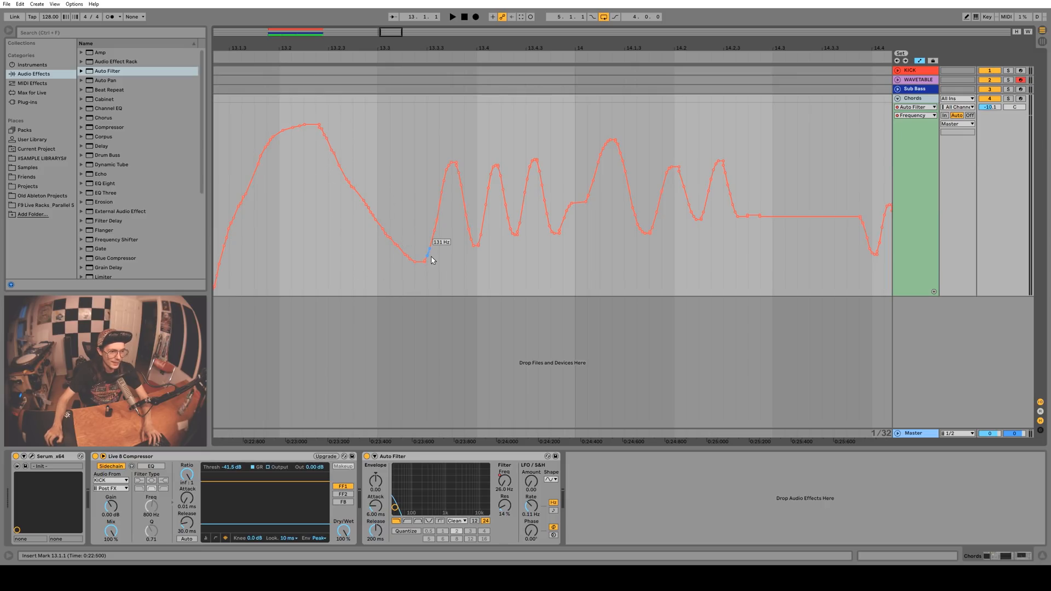
pyautogui.moveTo(388, 241)
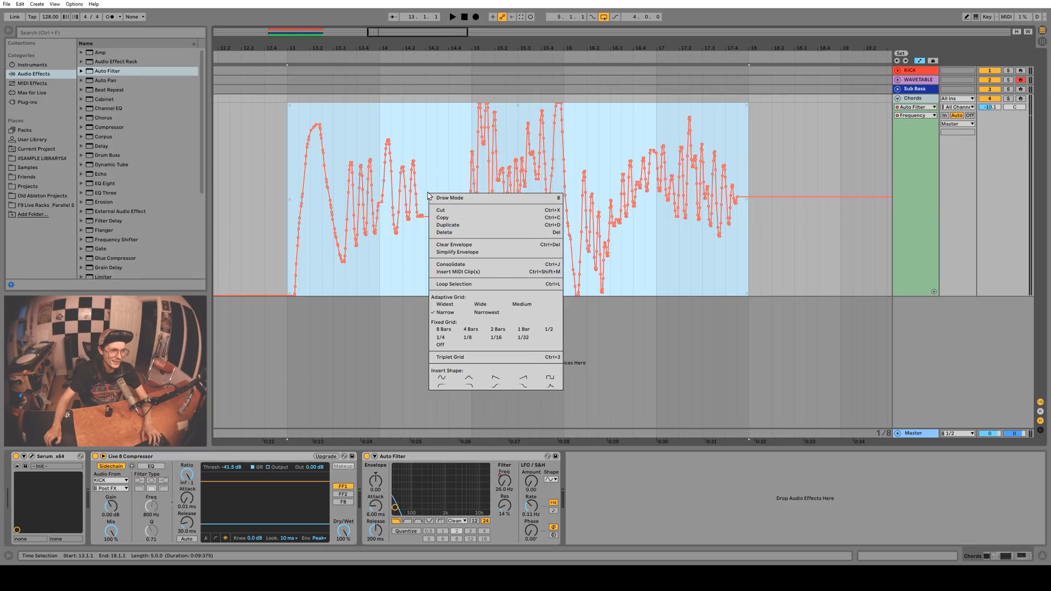
pyautogui.moveTo(464, 256)
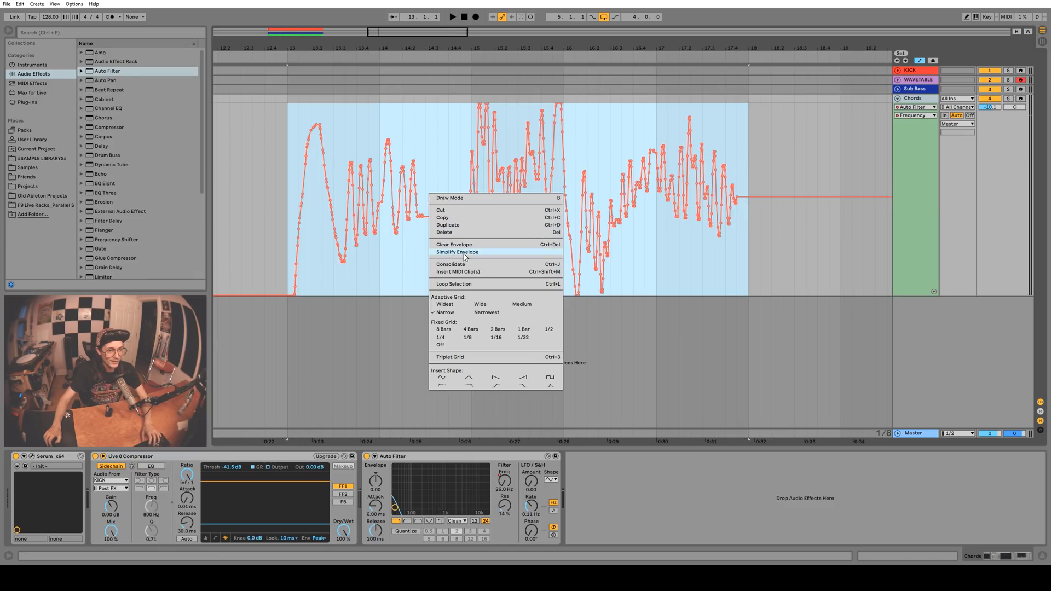
# Step: Simplify the recorded envelope from bar 13 and Alt-bend a falling segment into a curve
pyautogui.click(458, 251)
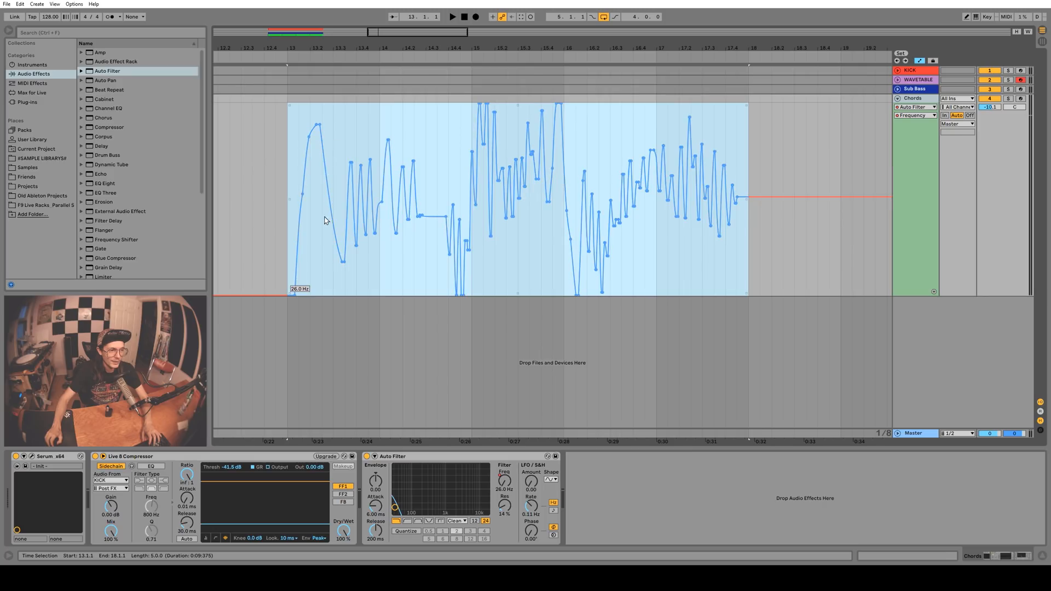
pyautogui.moveTo(304, 266)
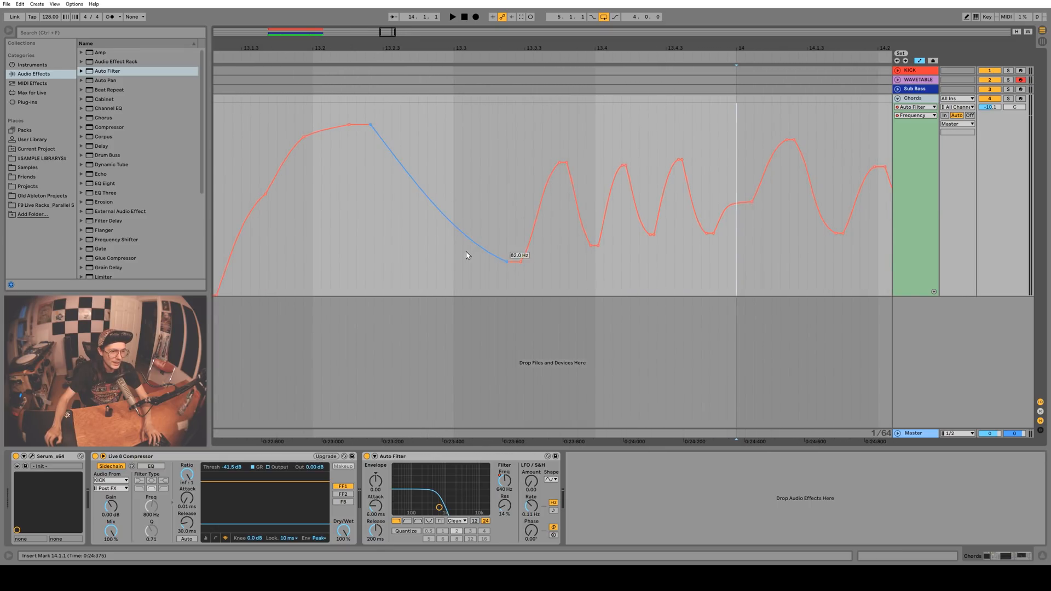
pyautogui.moveTo(512, 262); pyautogui.dragTo(512, 277)
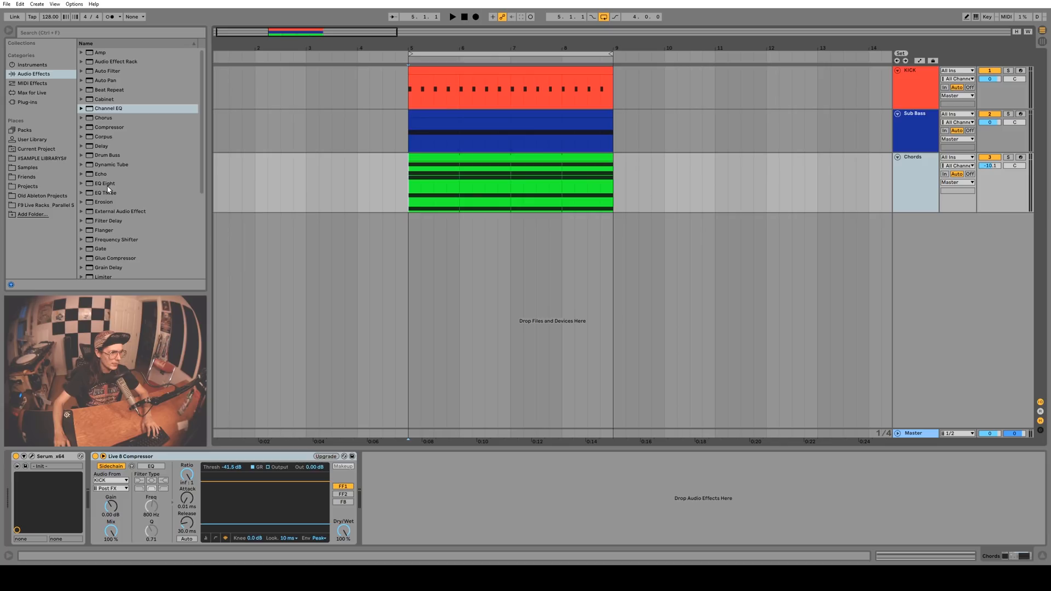
# Step: Load EQ Eight on the Chords track, then adjust the Channel EQ curve for a mid boost
pyautogui.doubleClick(105, 184)
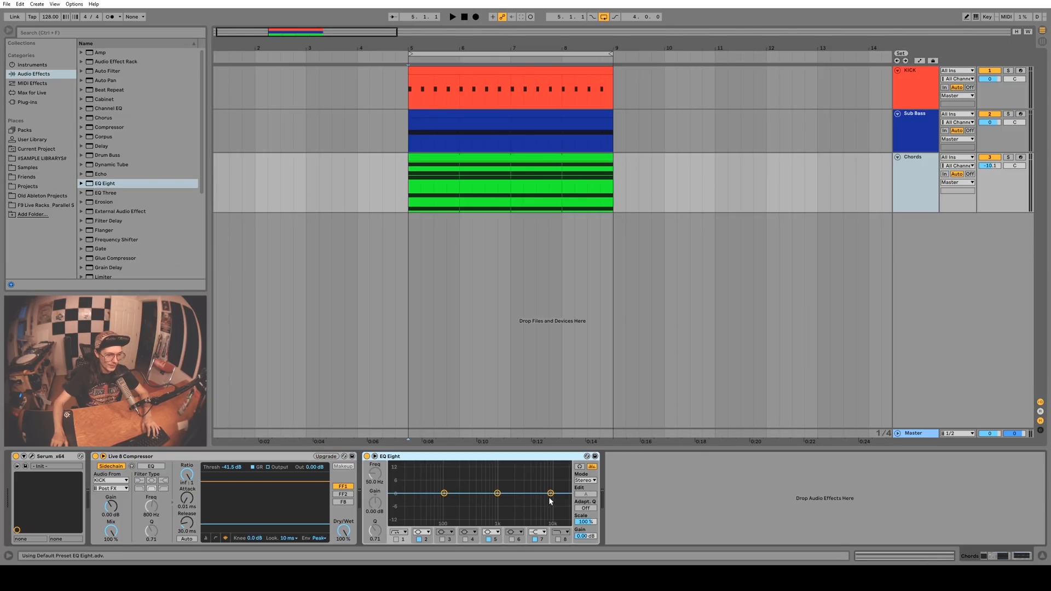
pyautogui.moveTo(550, 494); pyautogui.dragTo(550, 483)
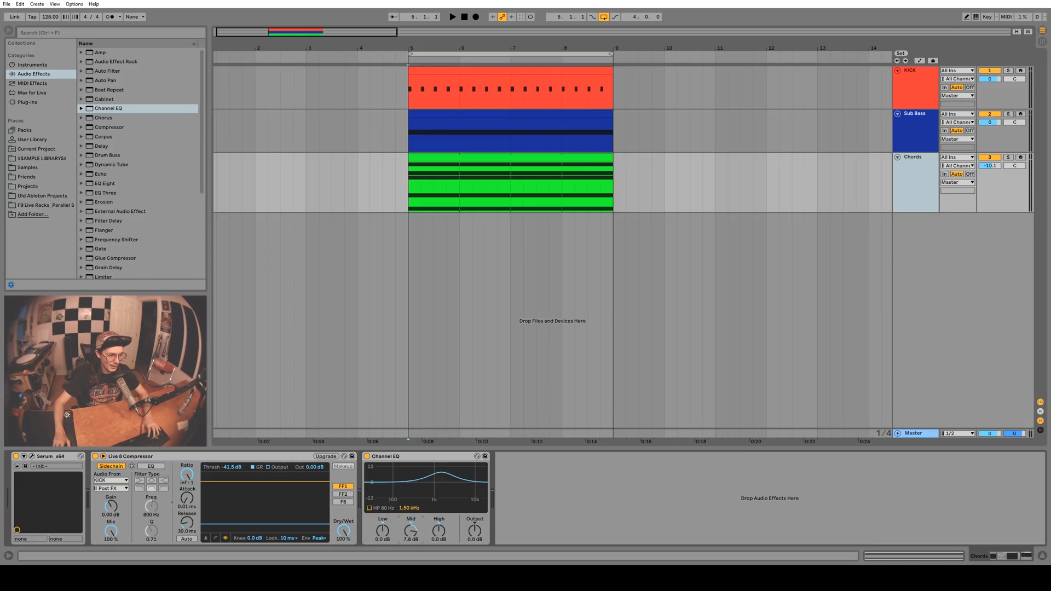
pyautogui.moveTo(449, 470); pyautogui.dragTo(430, 483)
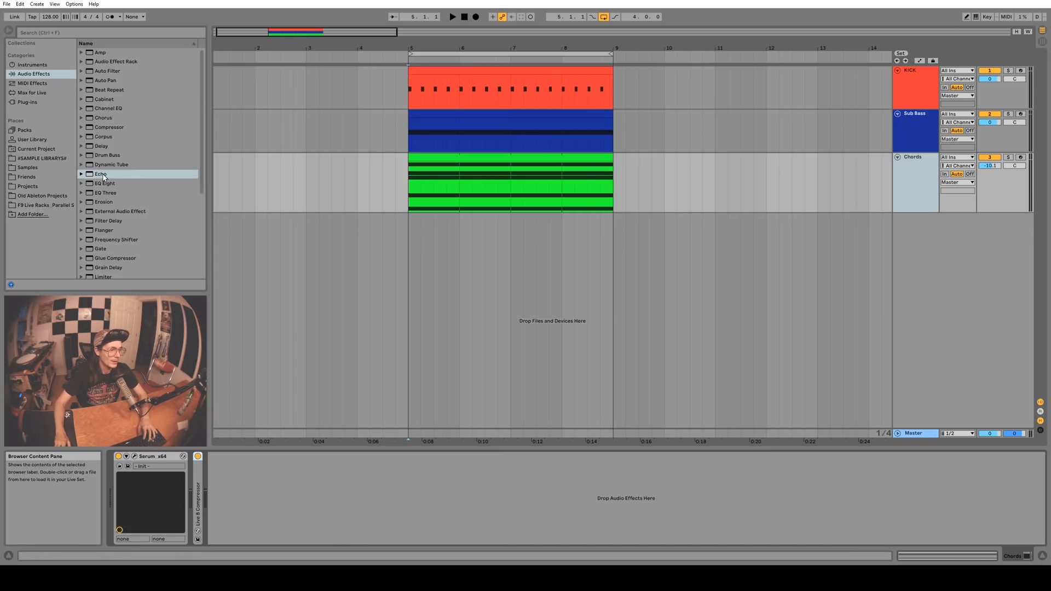
# Step: Load the new Delay device from the Audio Effects browser onto the Chords track
pyautogui.doubleClick(101, 173)
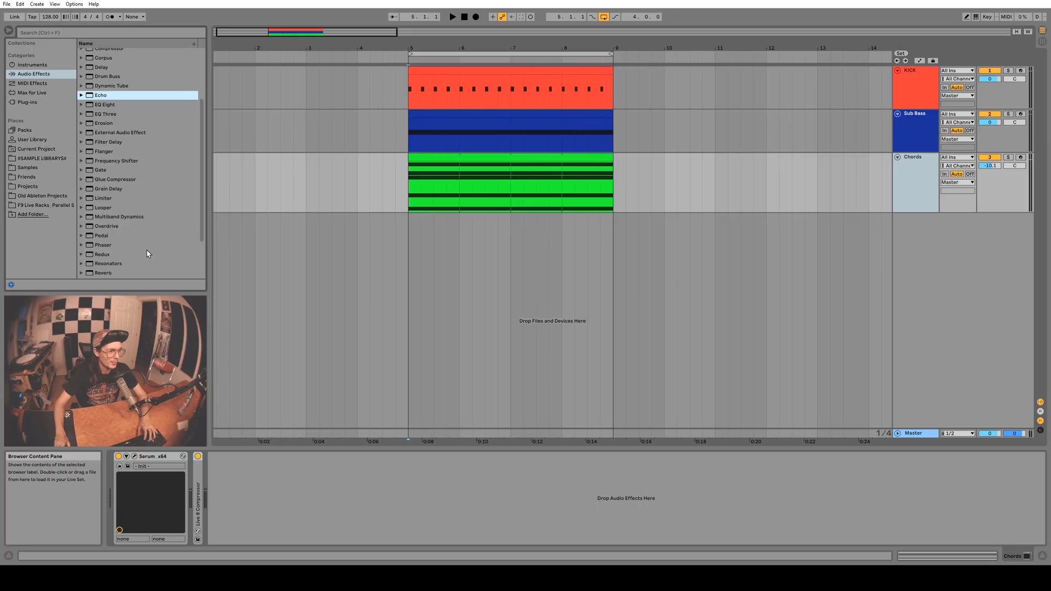
pyautogui.scroll(-3)
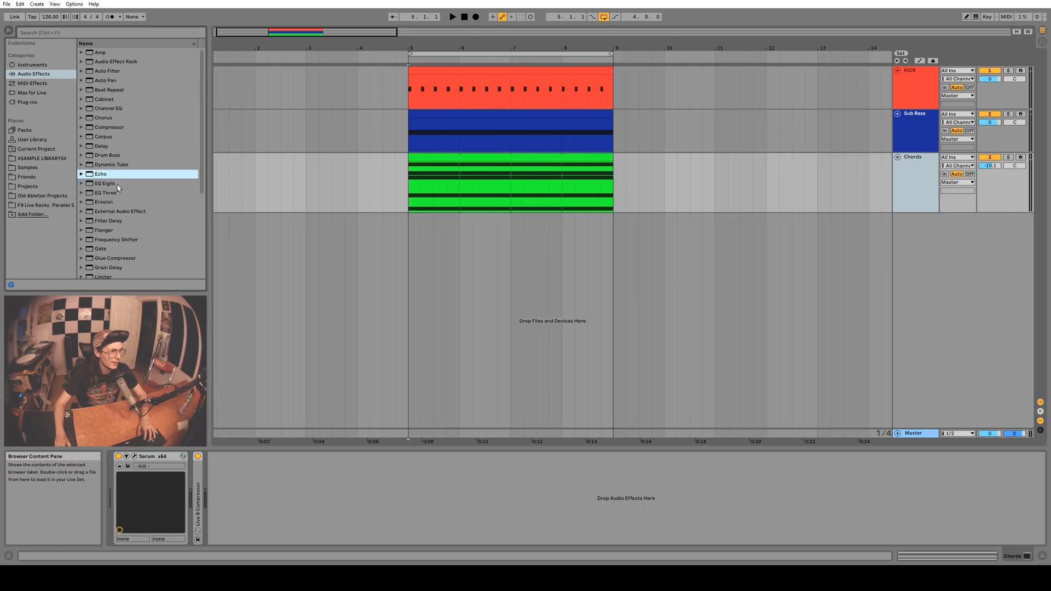
pyautogui.doubleClick(100, 146)
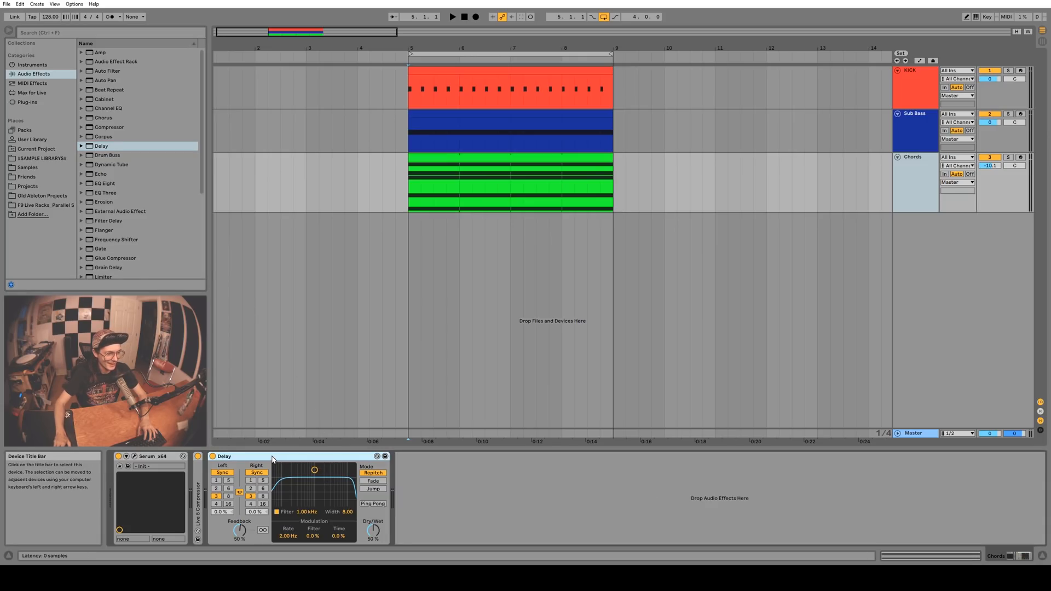
pyautogui.moveTo(374, 504)
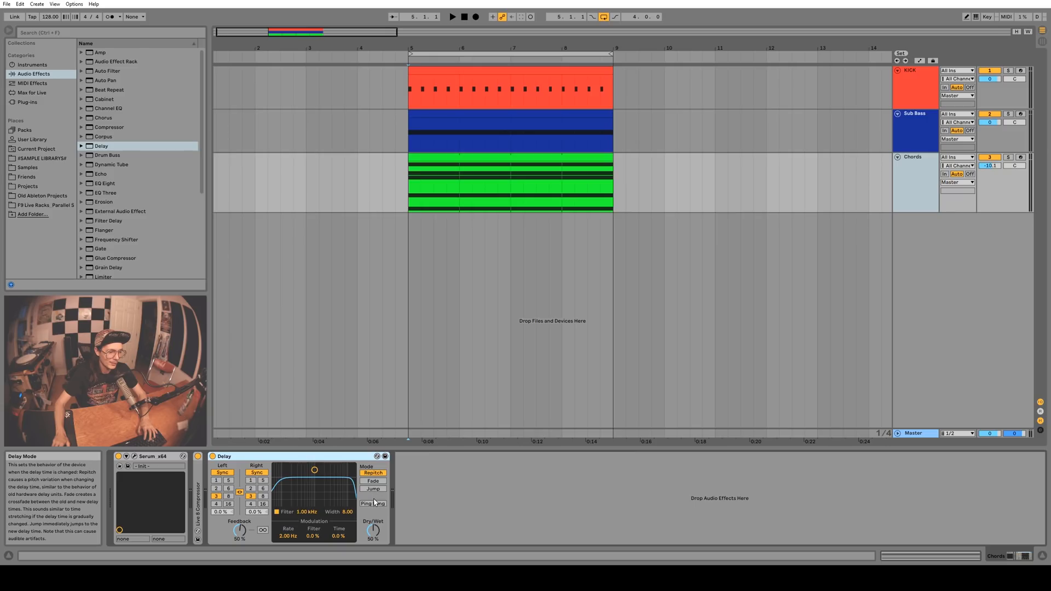
# Step: Enable Ping Pong, keep the Delay on synced divisions and move its bandpass filter lower
pyautogui.click(373, 504)
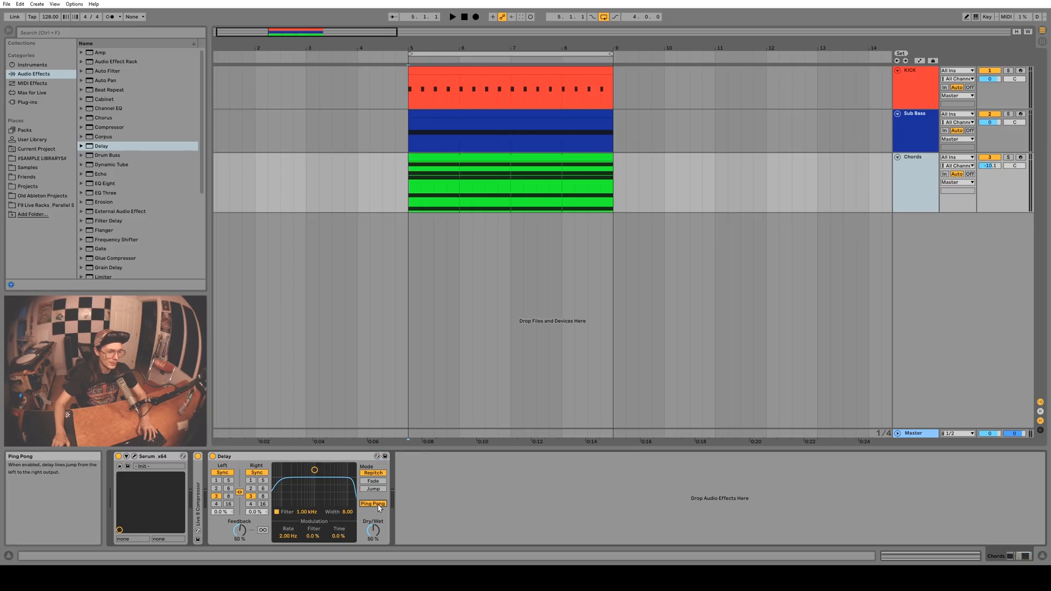
pyautogui.click(223, 473)
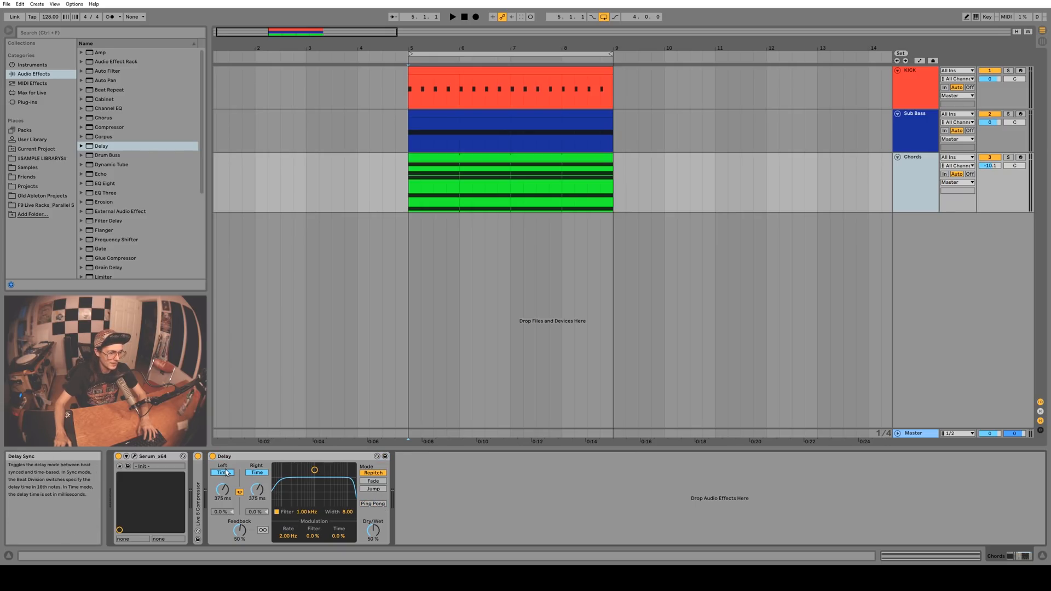
pyautogui.click(222, 473)
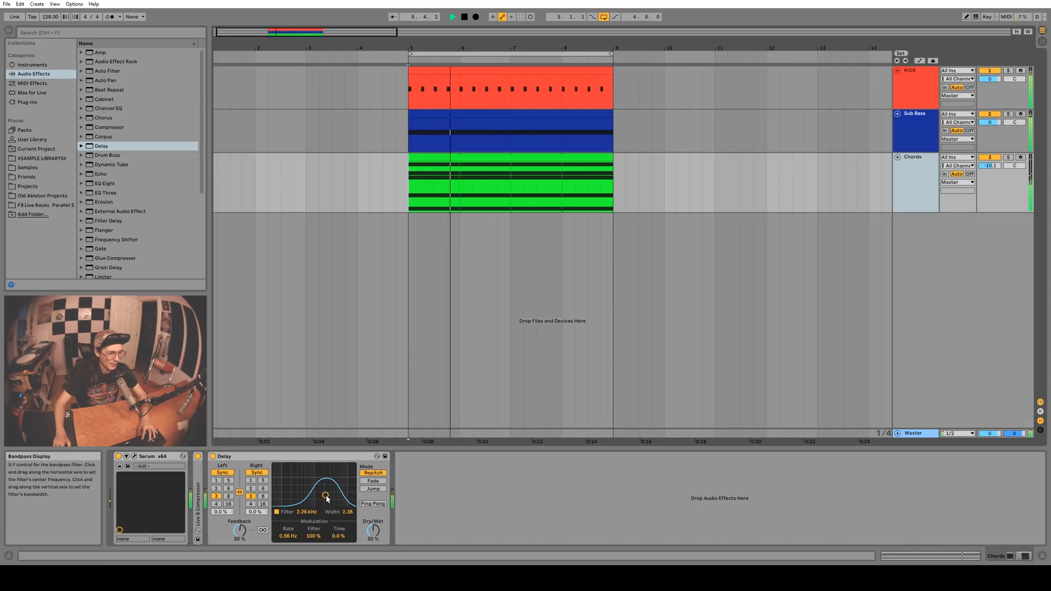
pyautogui.moveTo(326, 497); pyautogui.dragTo(316, 494)
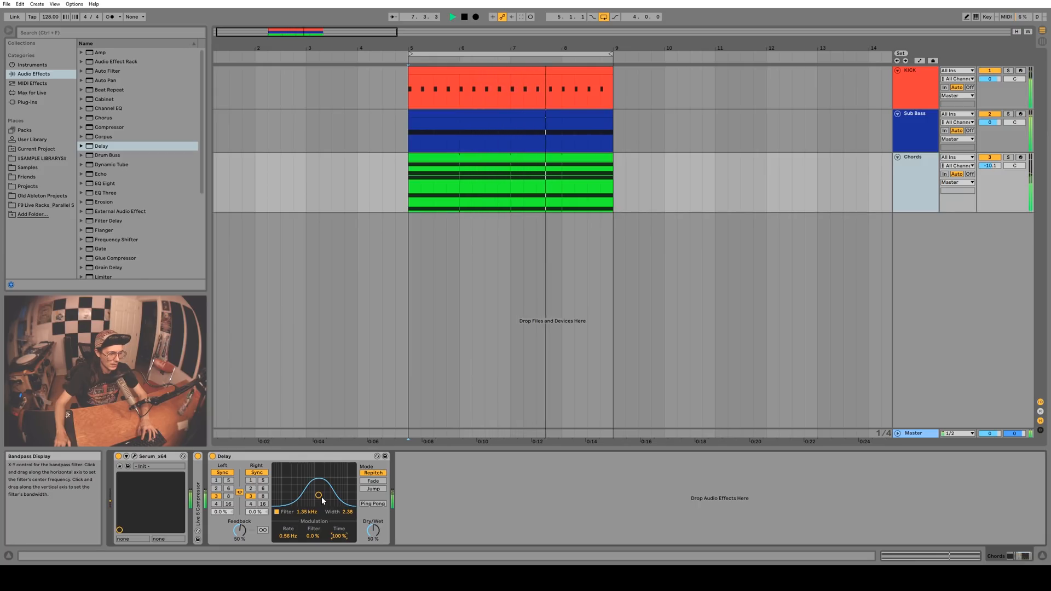
pyautogui.moveTo(372, 473)
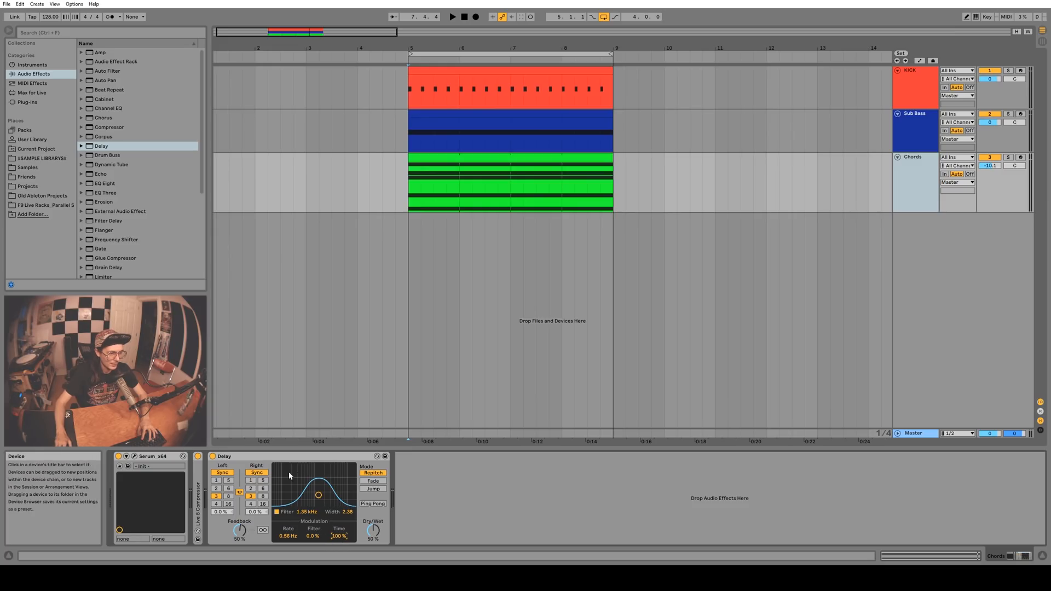
pyautogui.moveTo(308, 478)
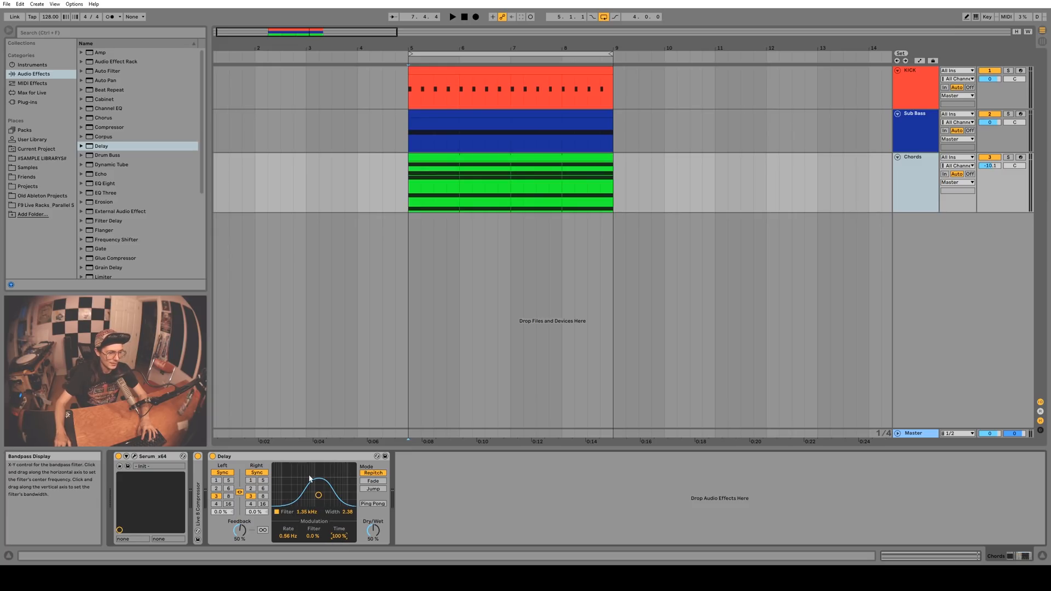
# Step: Set the Delay's Fade then Jump transition mode, shorten delay times to milliseconds and raise Feedback to 95%
pyautogui.click(372, 488)
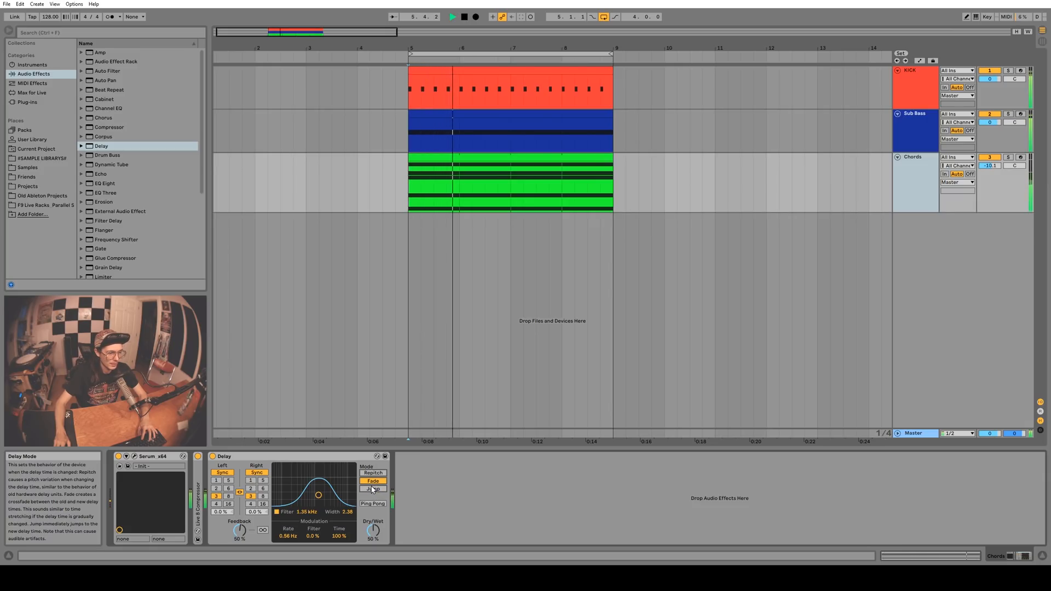
pyautogui.click(373, 488)
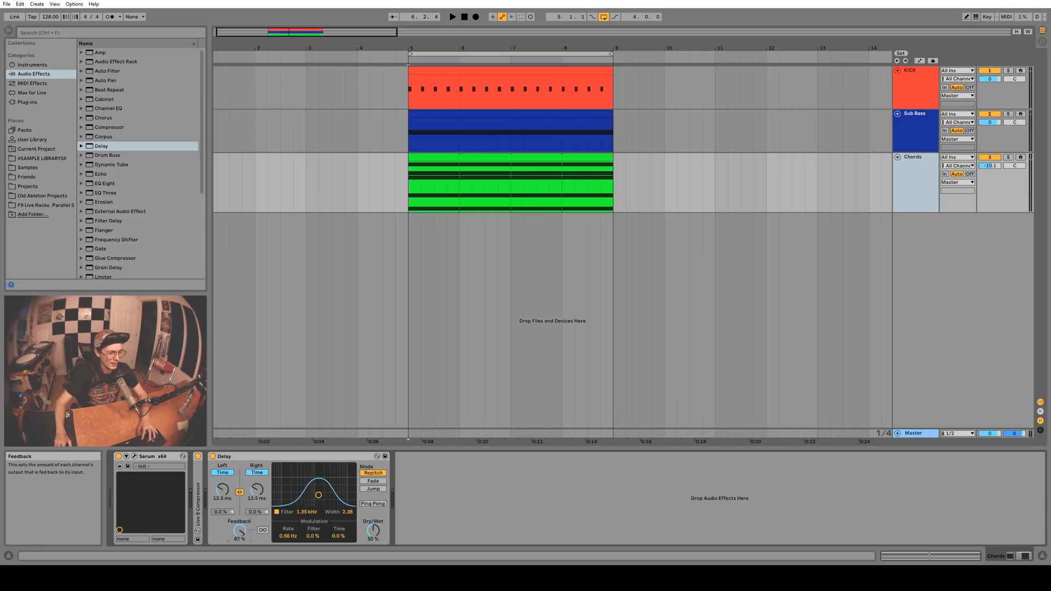
pyautogui.moveTo(240, 530); pyautogui.dragTo(240, 516)
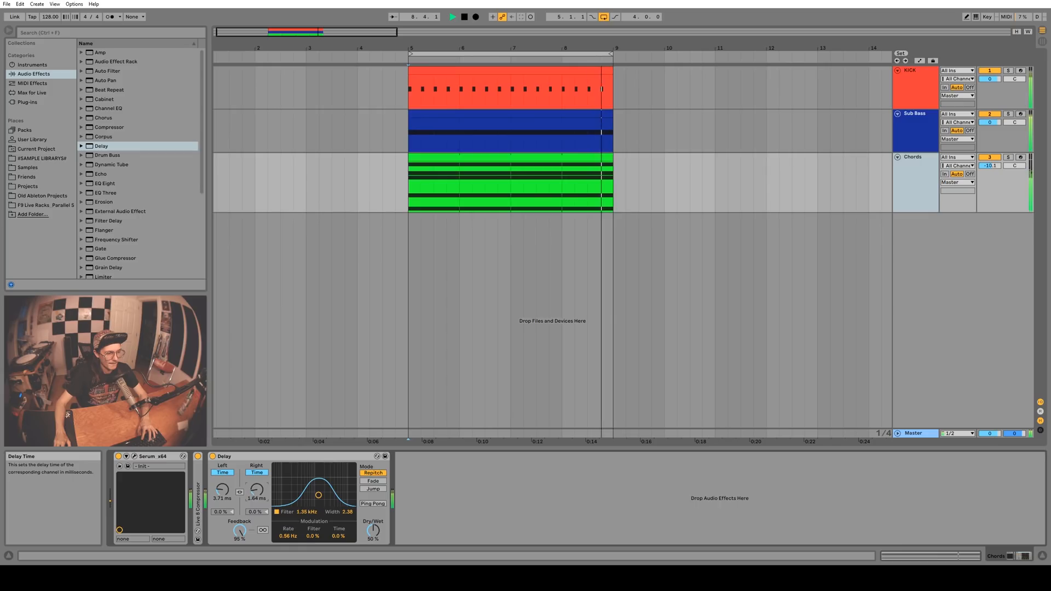
pyautogui.moveTo(255, 491); pyautogui.dragTo(255, 483)
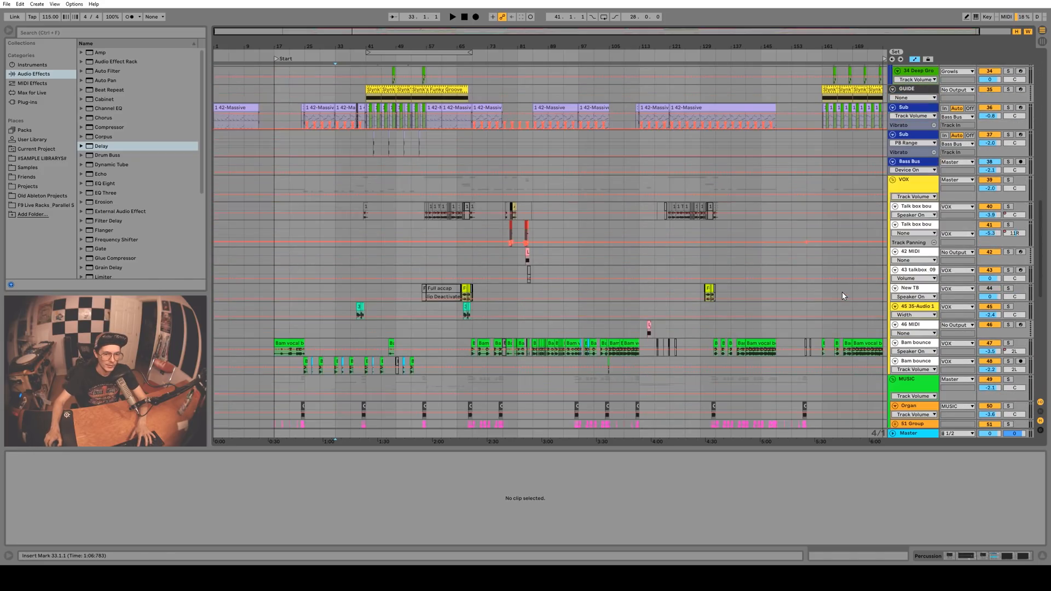
# Step: Scroll the browser toward the Drum Meat Live 10 set in the User Library
pyautogui.scroll(-3)
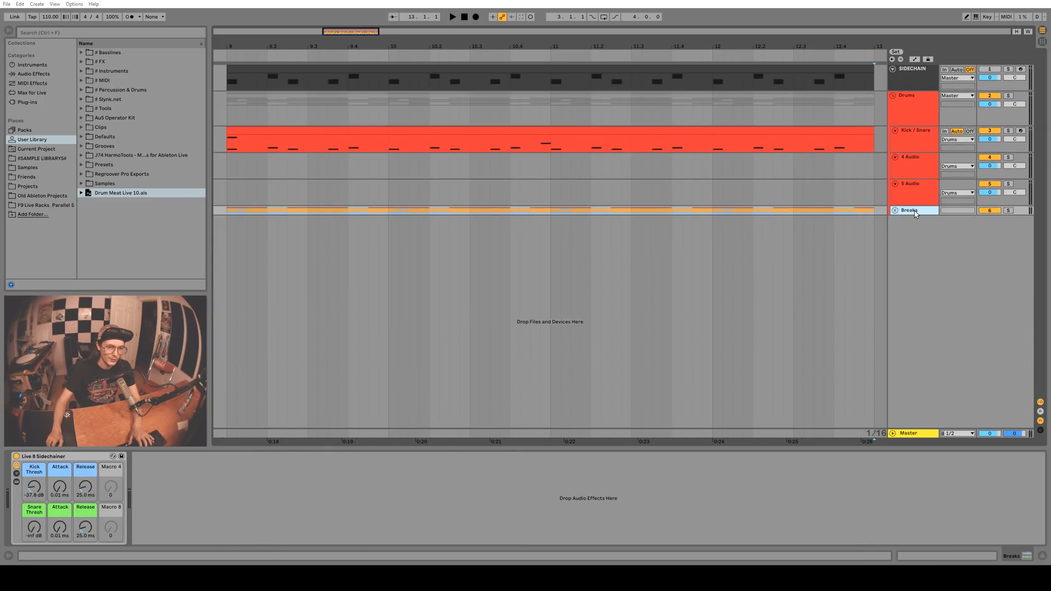
# Step: Select the Kick / Snare track, then load a large Live Set from the File menu
pyautogui.click(913, 129)
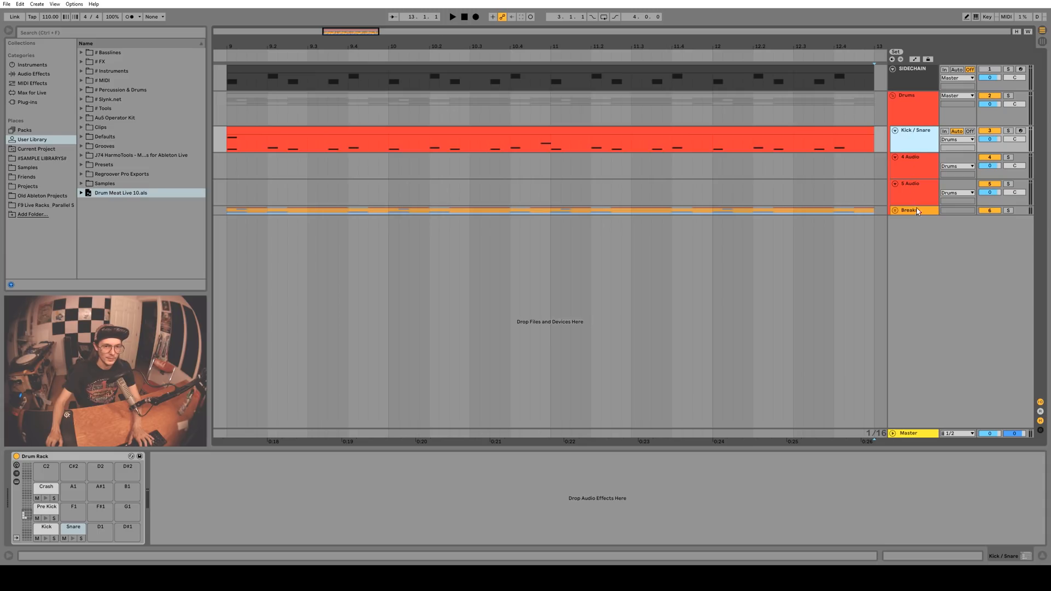
pyautogui.click(912, 210)
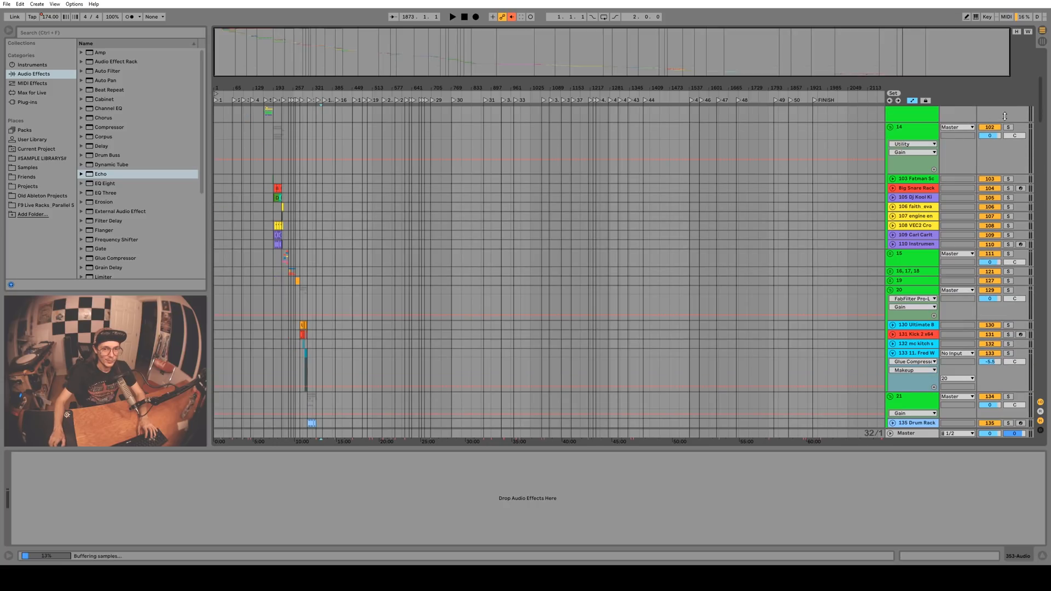
# Step: Toggle the arrangement Overview off and back on from the View menu
pyautogui.scroll(-3)
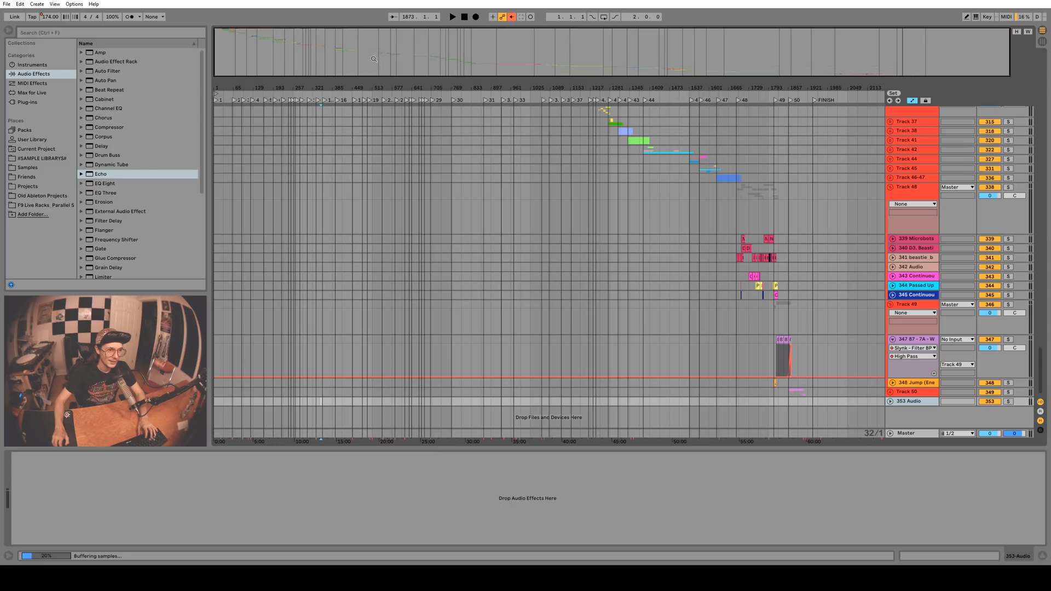
pyautogui.click(83, 3)
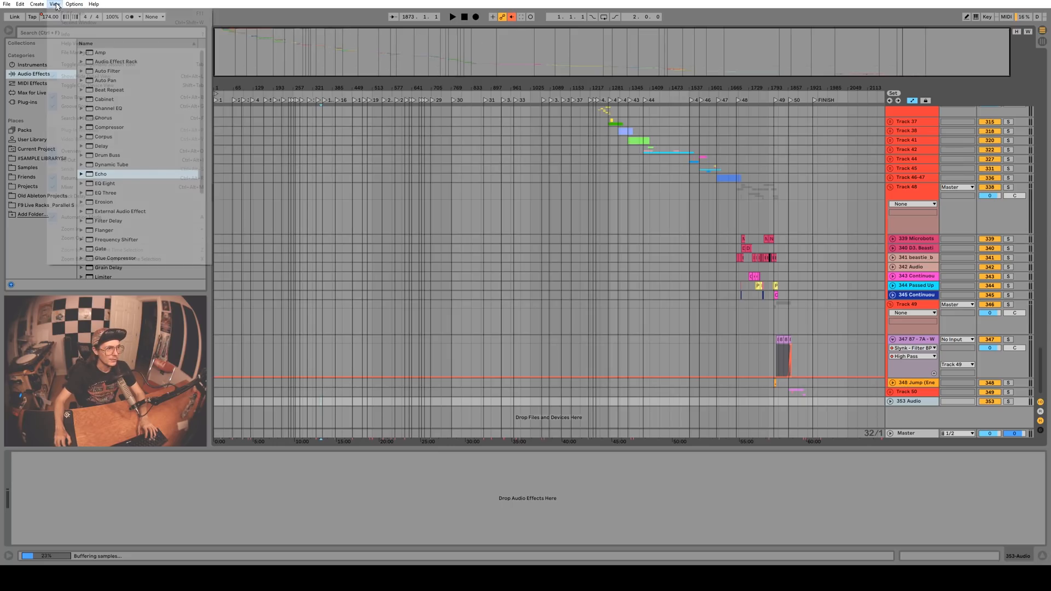
pyautogui.click(53, 3)
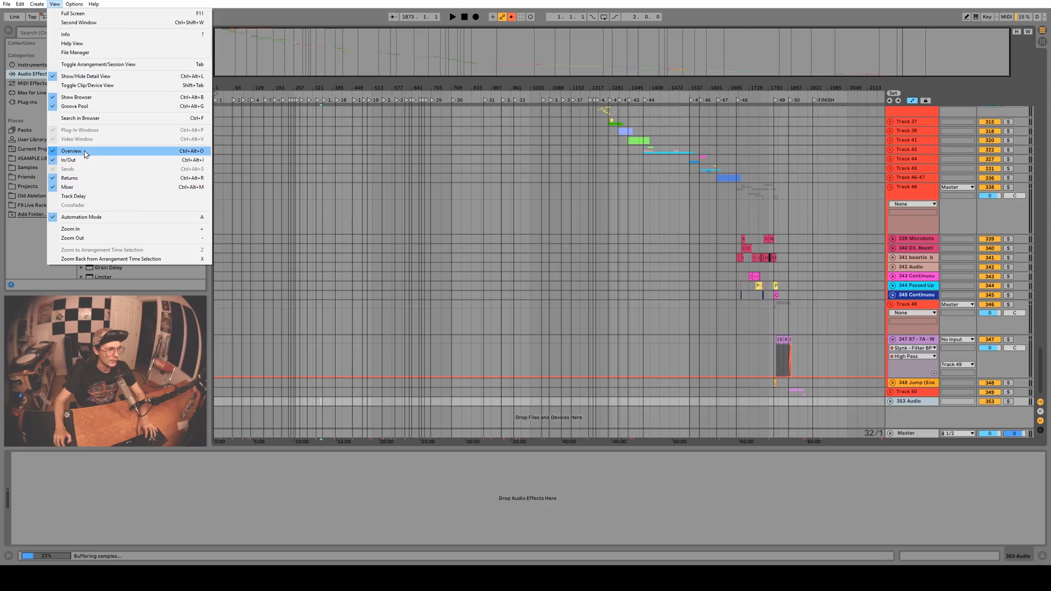
pyautogui.click(71, 152)
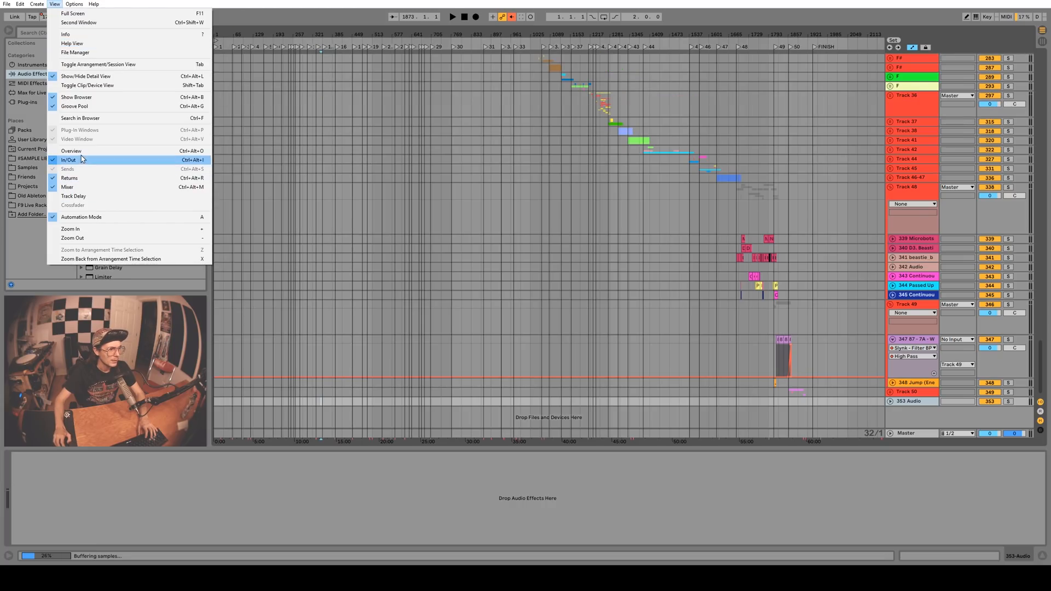
pyautogui.click(71, 160)
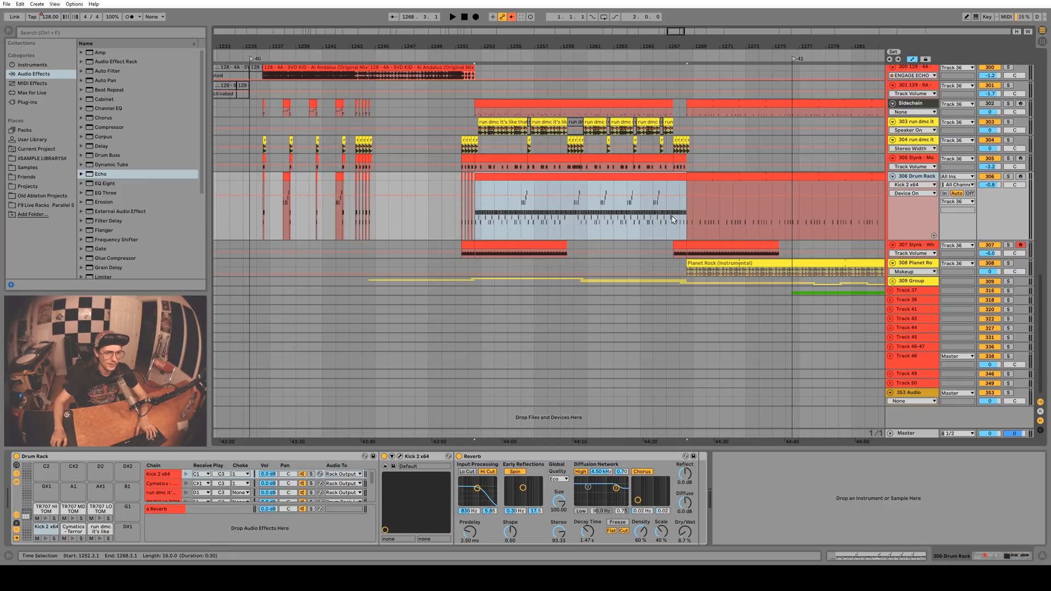
pyautogui.moveTo(553, 225)
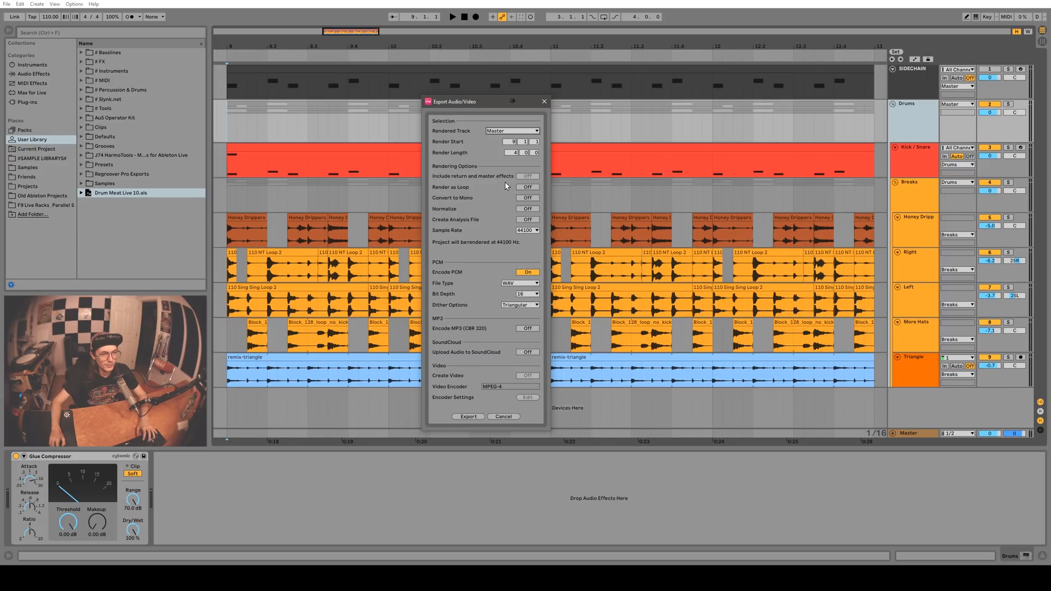
# Step: Set Rendered Track to Breaks and leave Include Return and Master Effects off
pyautogui.click(512, 130)
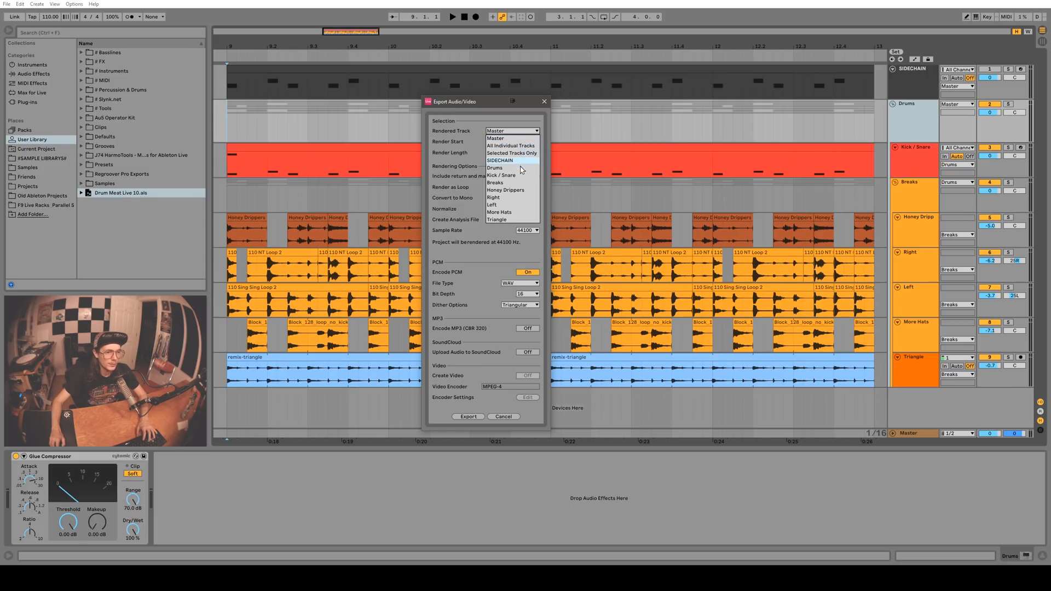
pyautogui.click(496, 182)
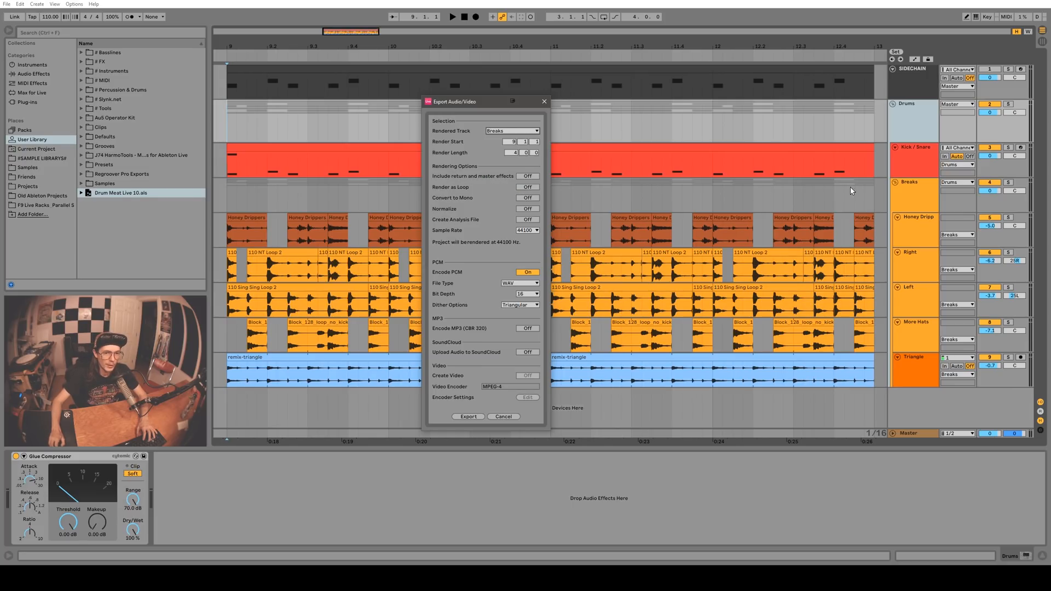
pyautogui.click(527, 175)
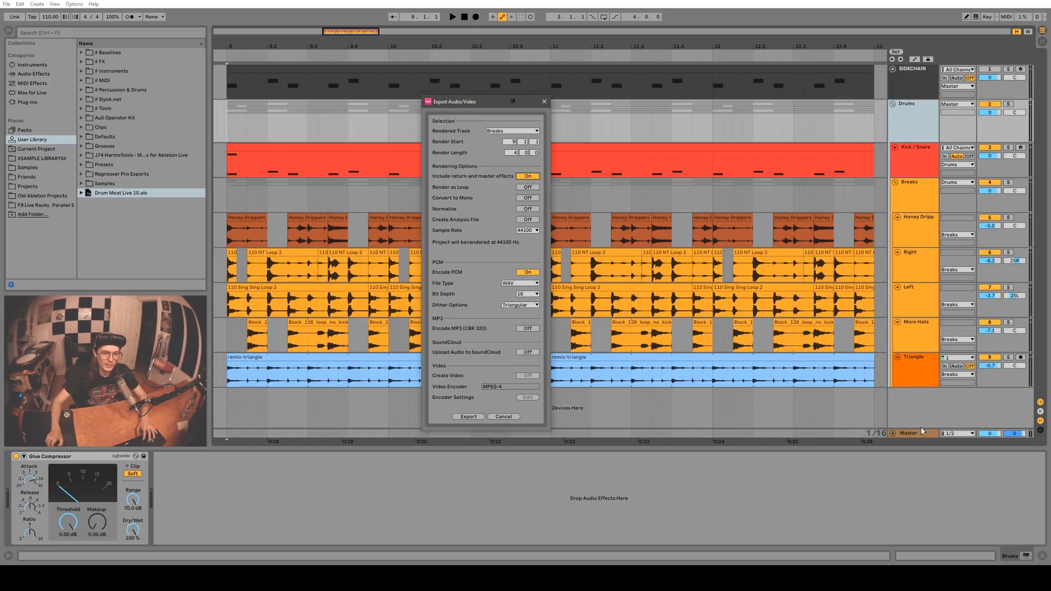
pyautogui.click(527, 175)
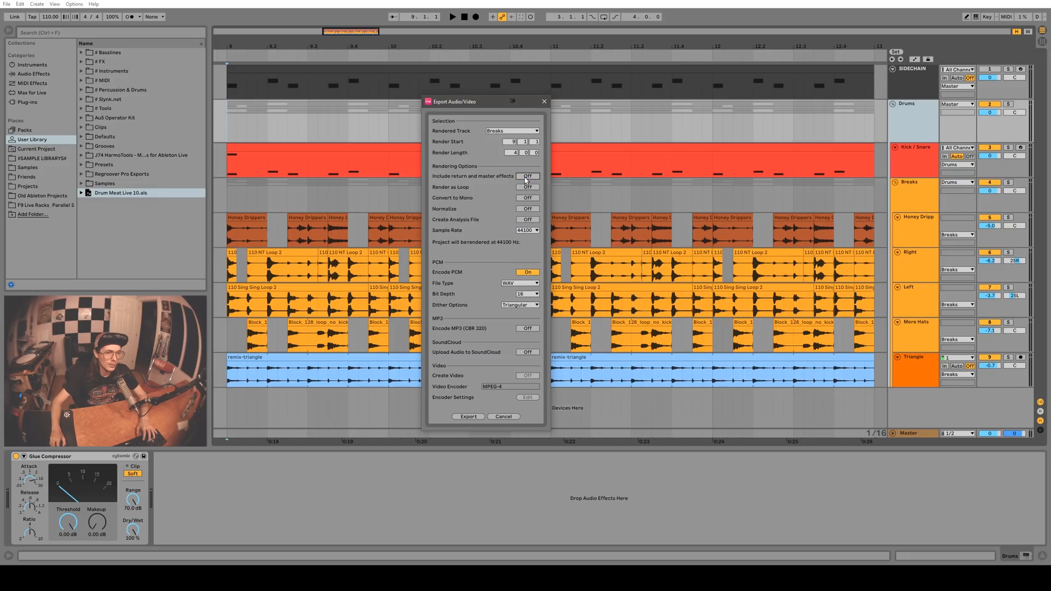